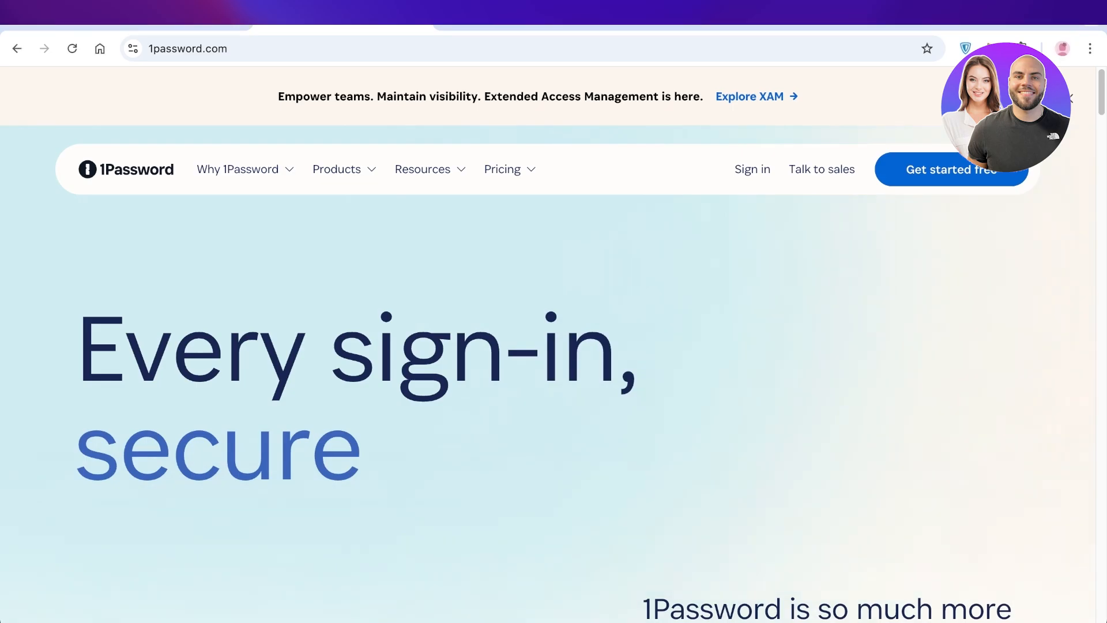
# Step: Browse down the 1Password Personal page to review its features
pyautogui.click(502, 169)
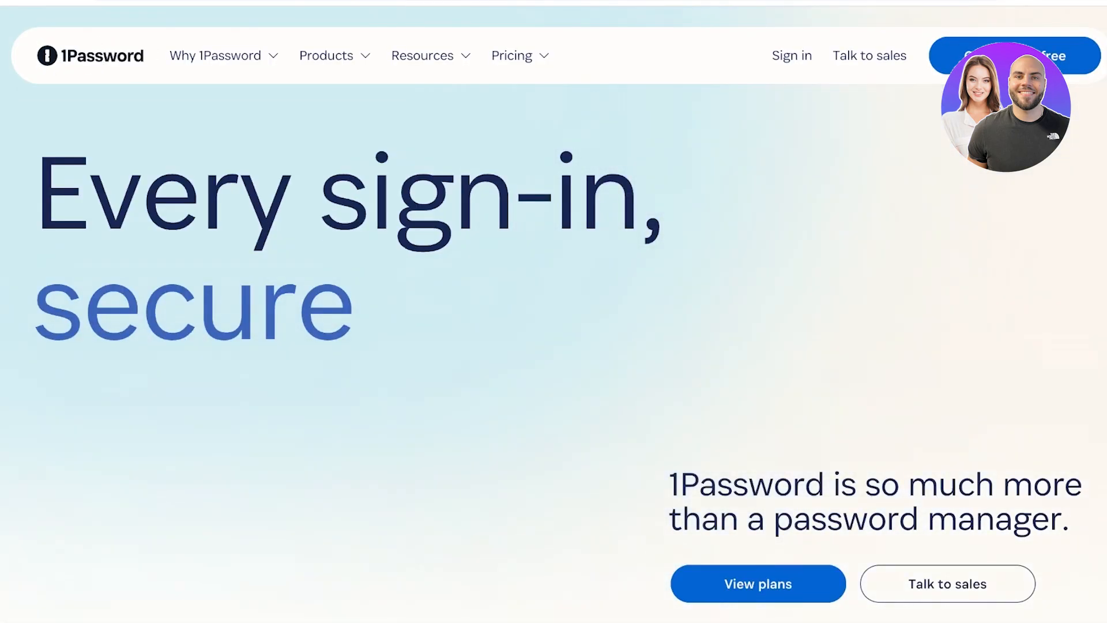
pyautogui.scroll(-3)
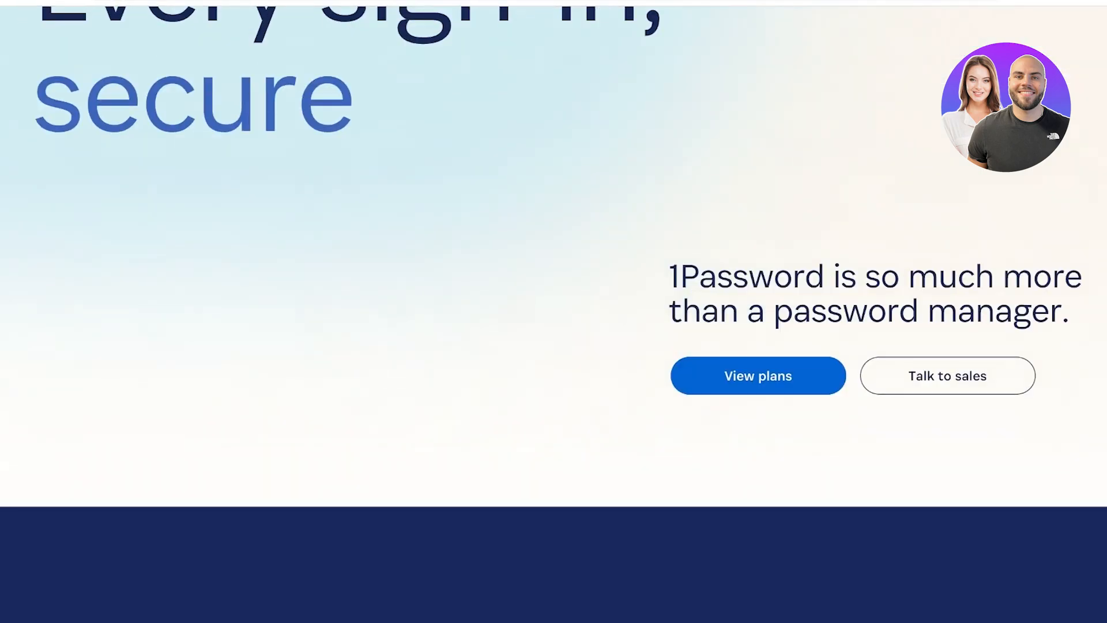
pyautogui.scroll(-3)
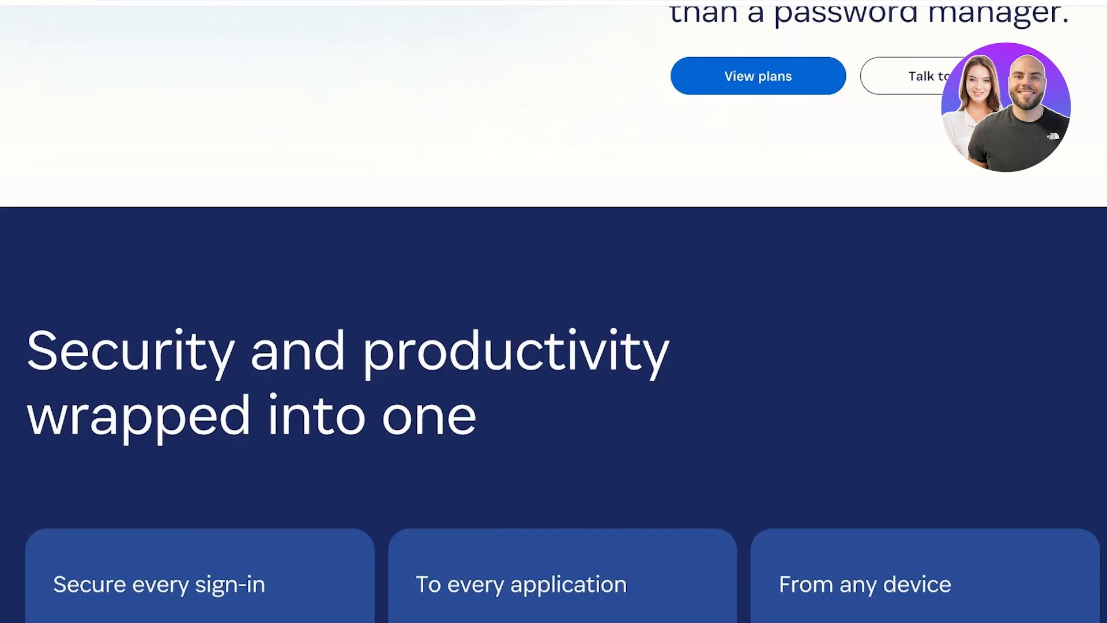
pyautogui.scroll(-3)
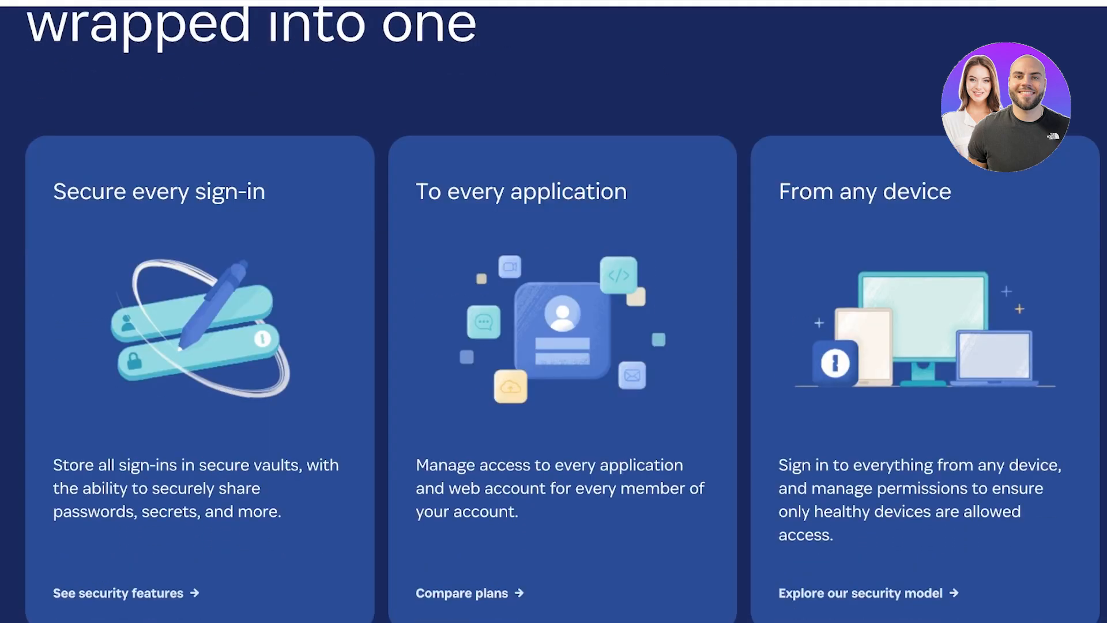
pyautogui.scroll(-3)
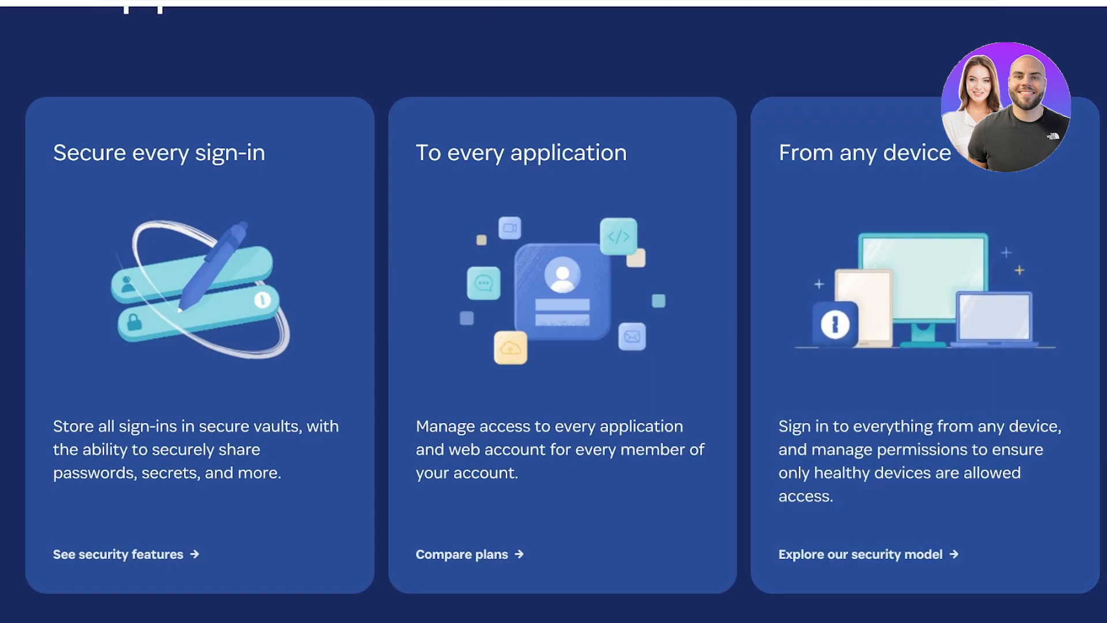
pyautogui.scroll(-3)
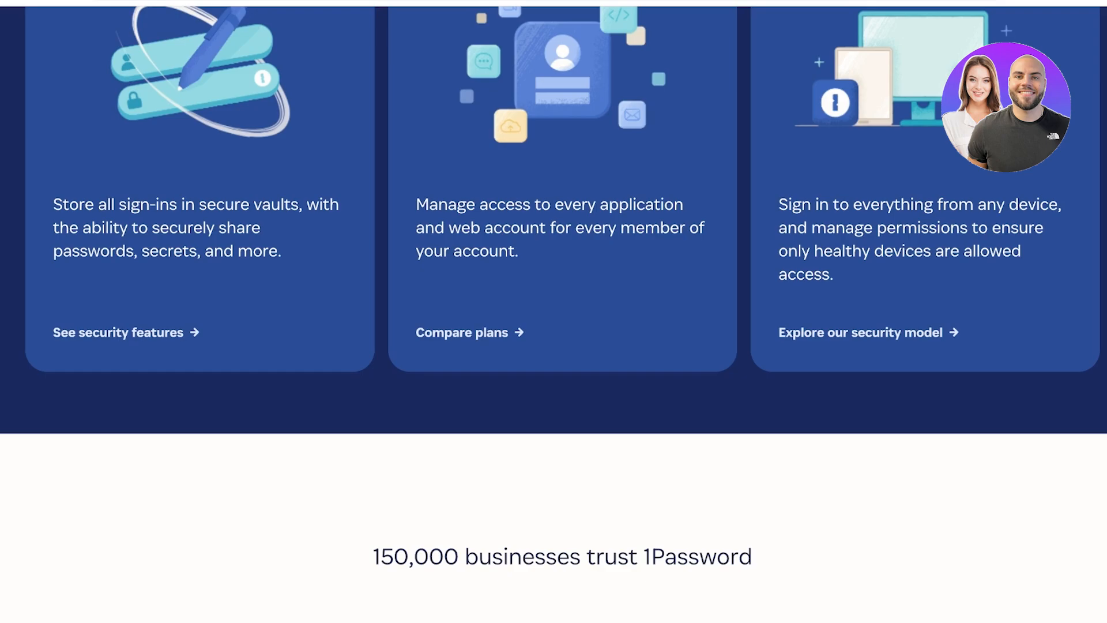
pyautogui.scroll(-3)
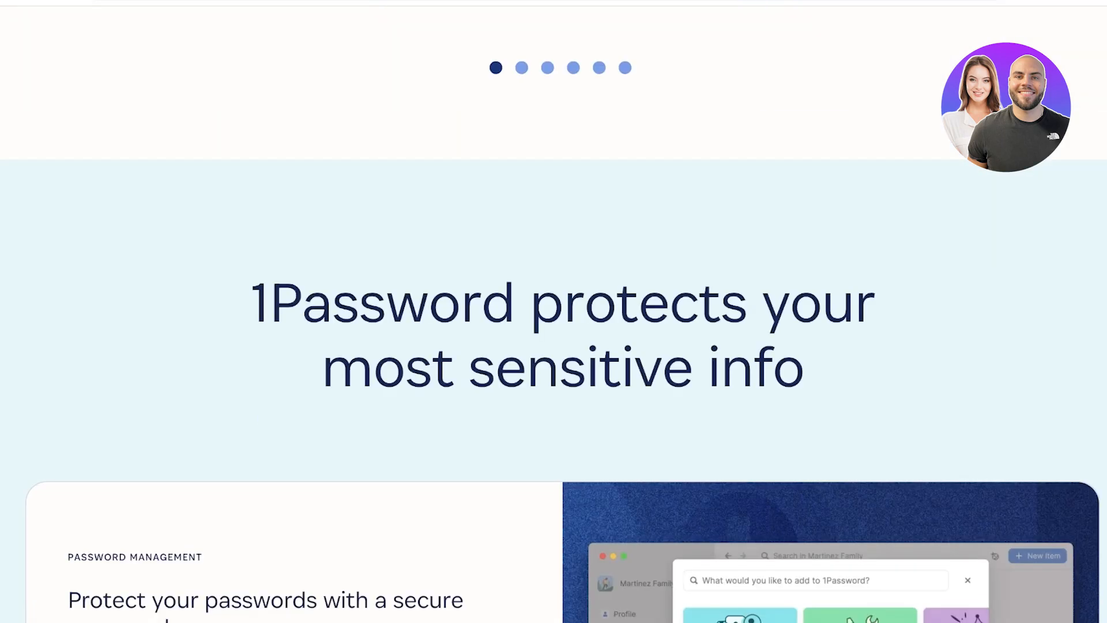
pyautogui.scroll(-3)
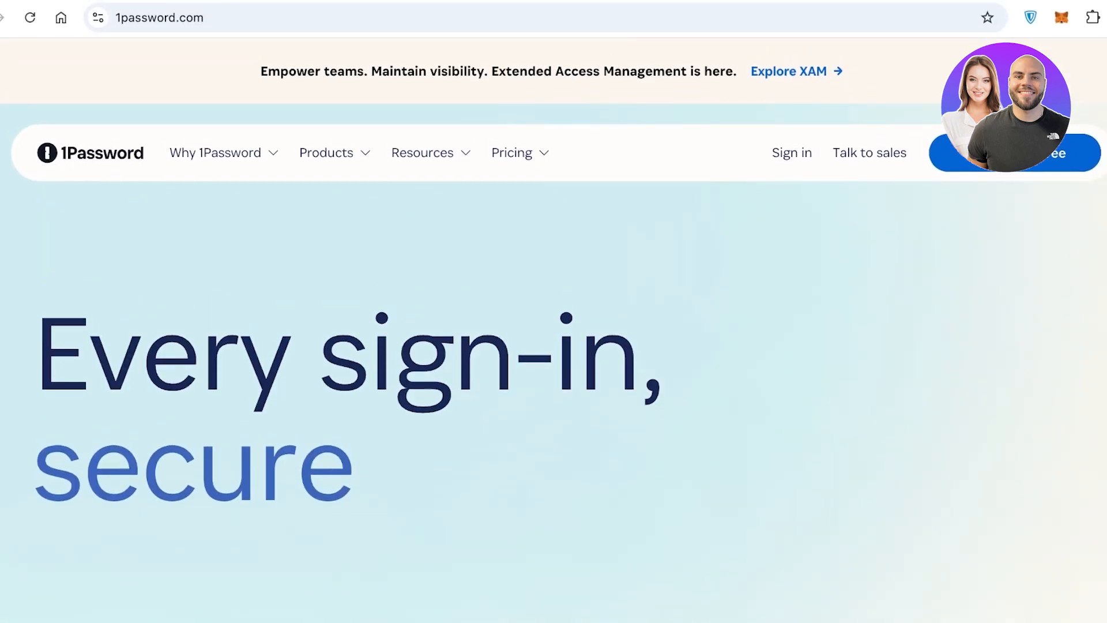
pyautogui.scroll(-3)
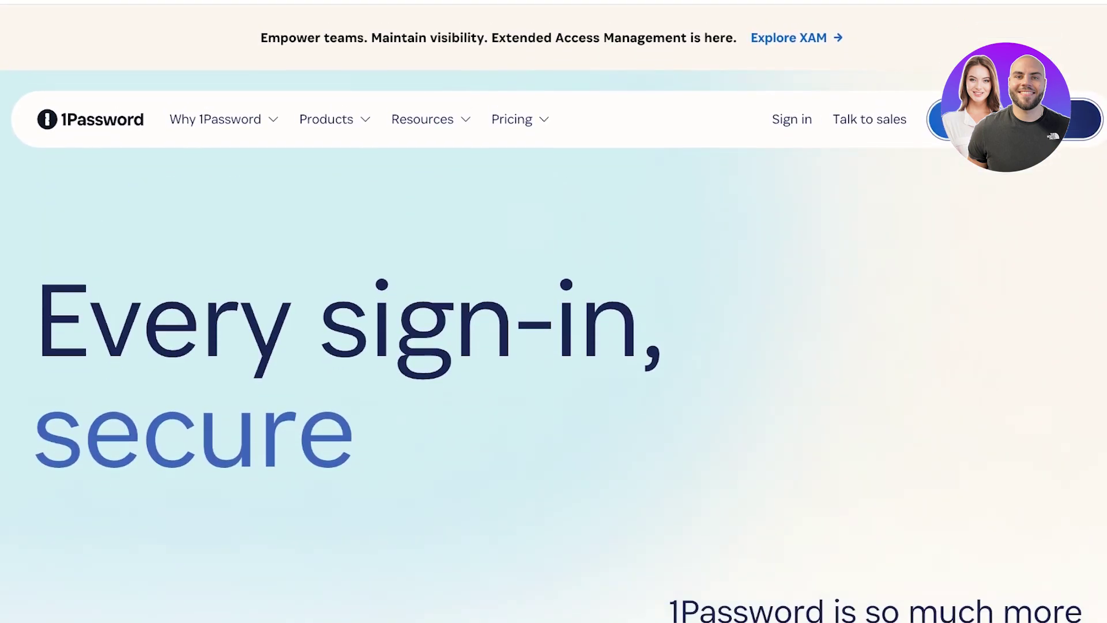
# Step: Review the pricing page's personal plans and compare their details
pyautogui.click(512, 118)
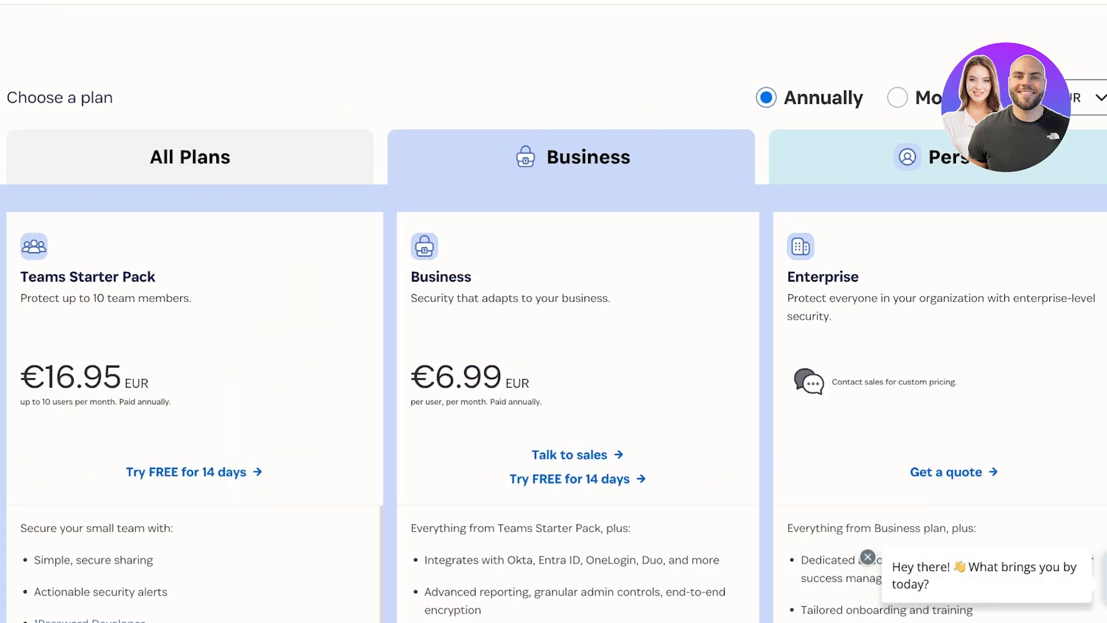
pyautogui.click(938, 157)
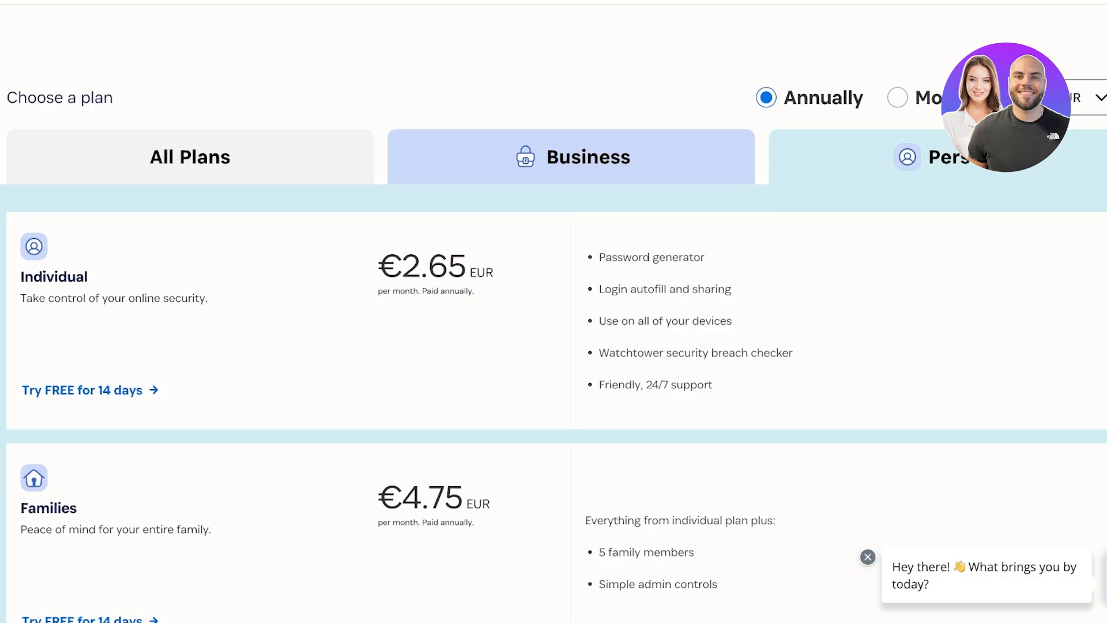
pyautogui.scroll(3)
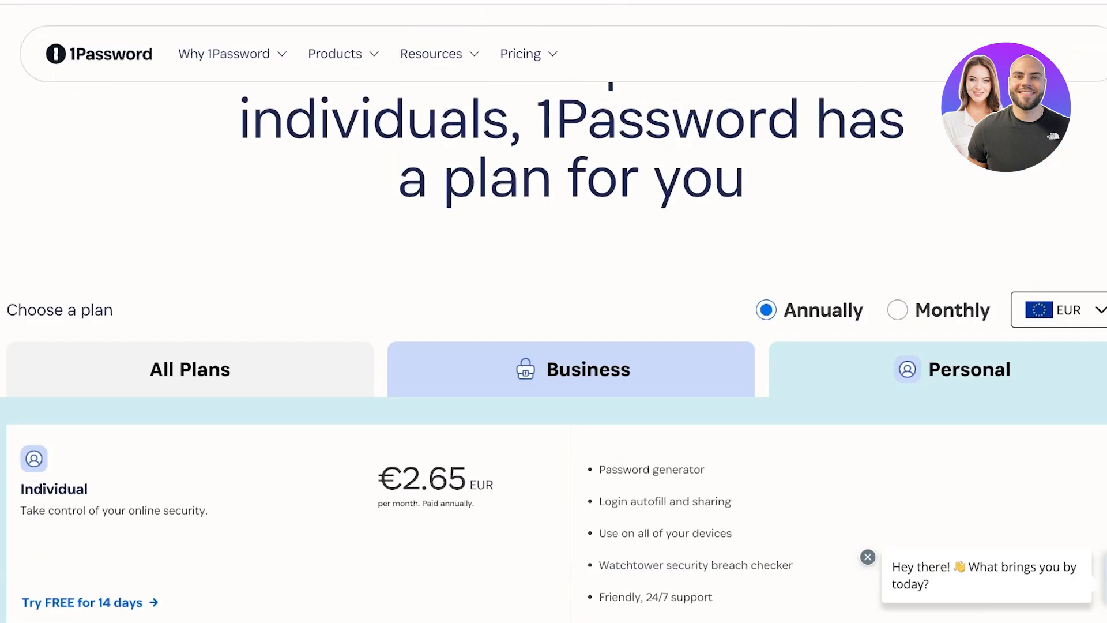
pyautogui.scroll(-3)
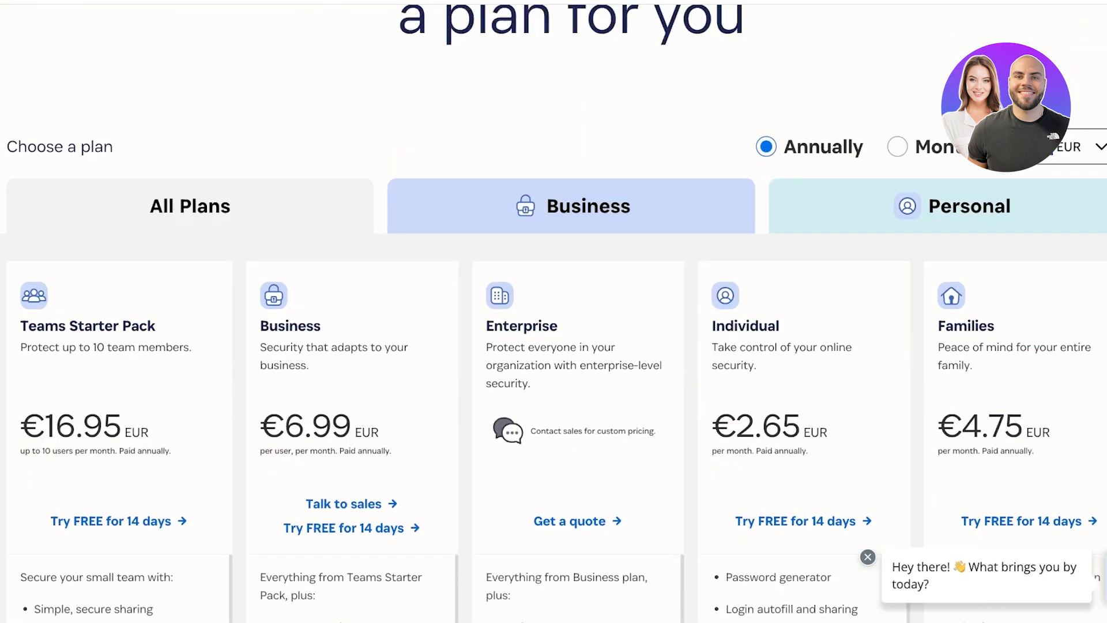
pyautogui.scroll(-3)
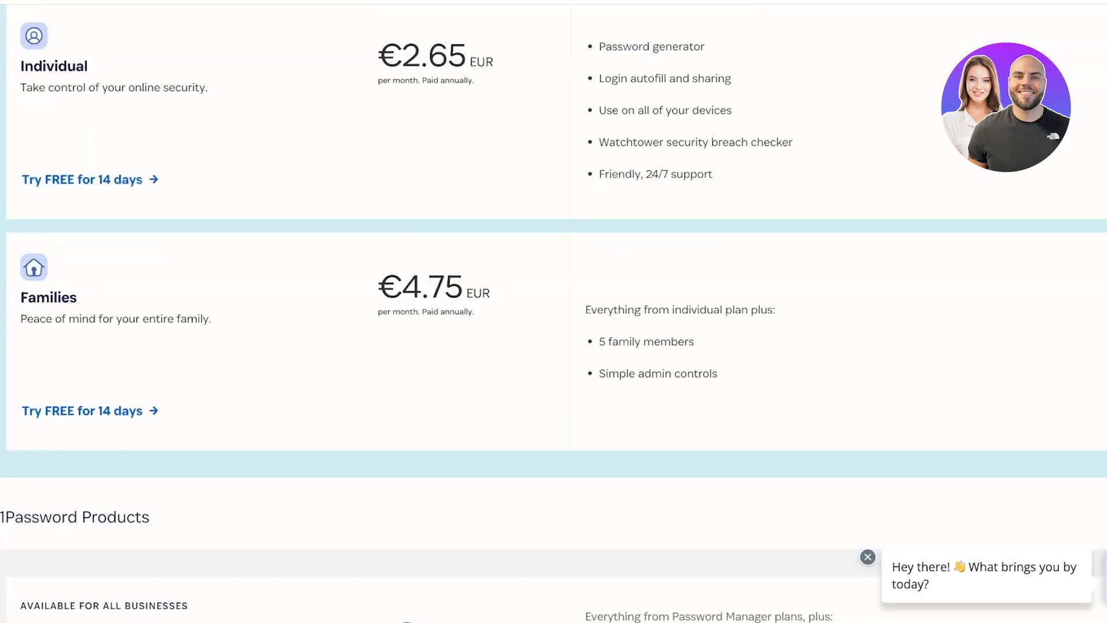
pyautogui.scroll(3)
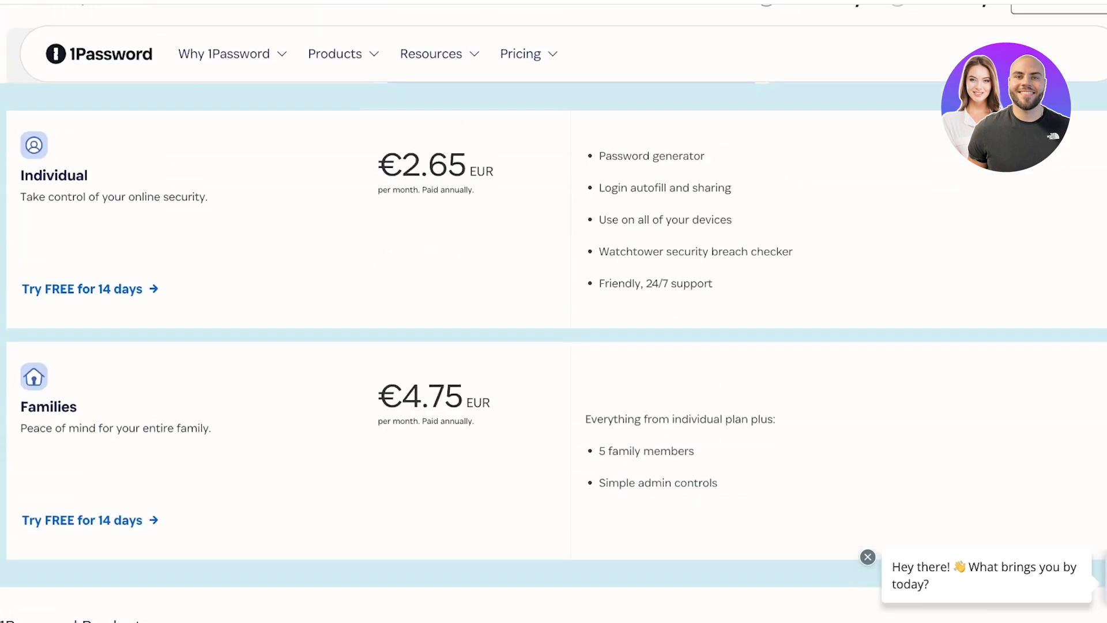
pyautogui.scroll(-3)
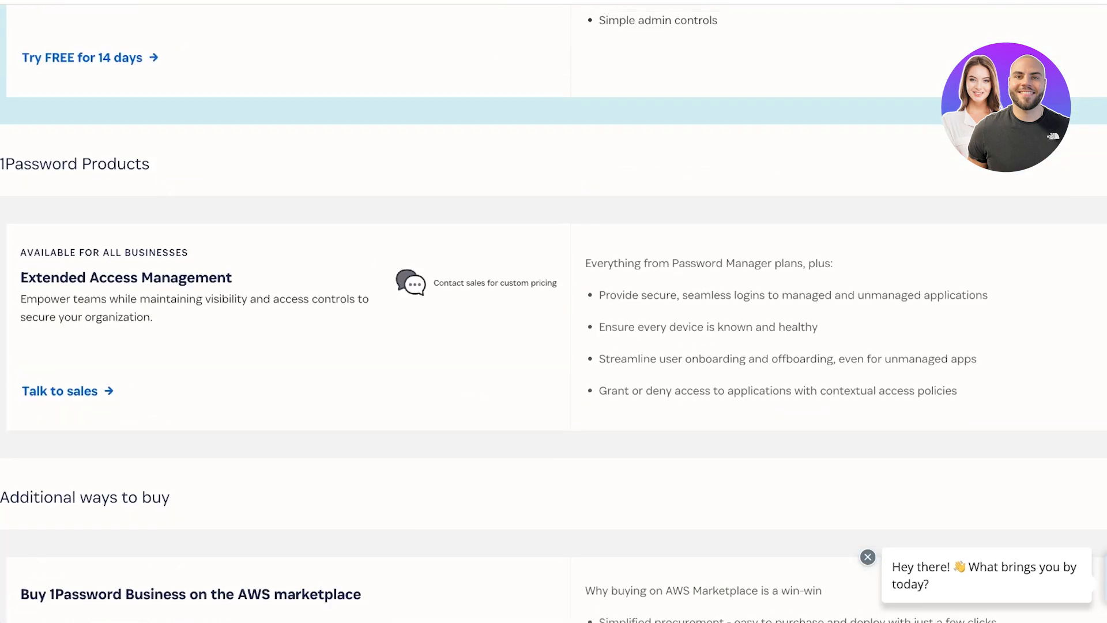
pyautogui.scroll(-3)
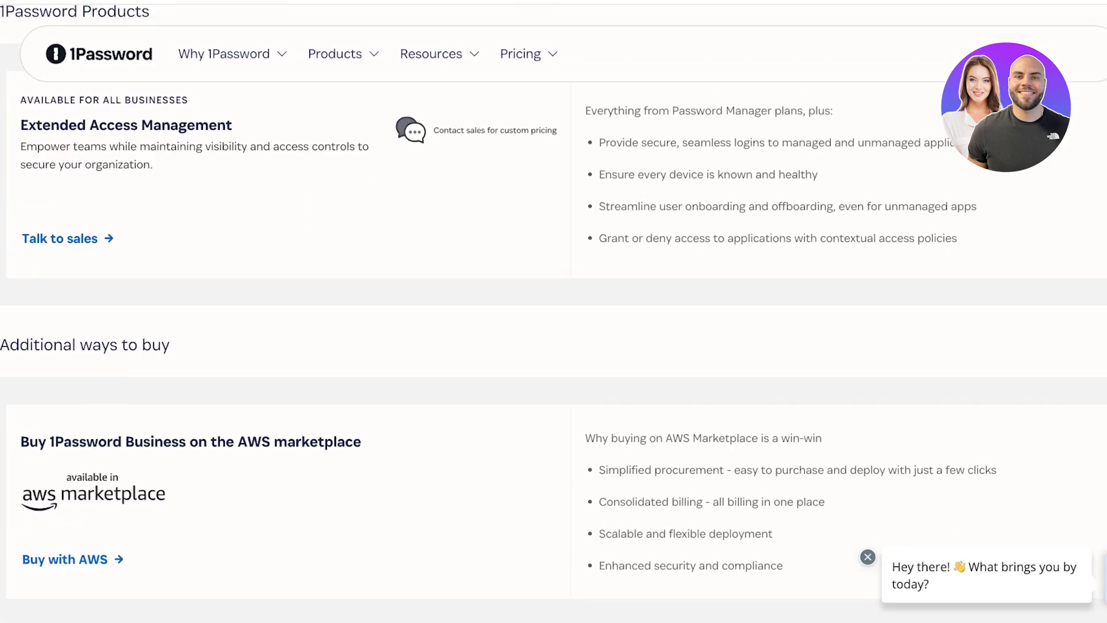
pyautogui.scroll(-3)
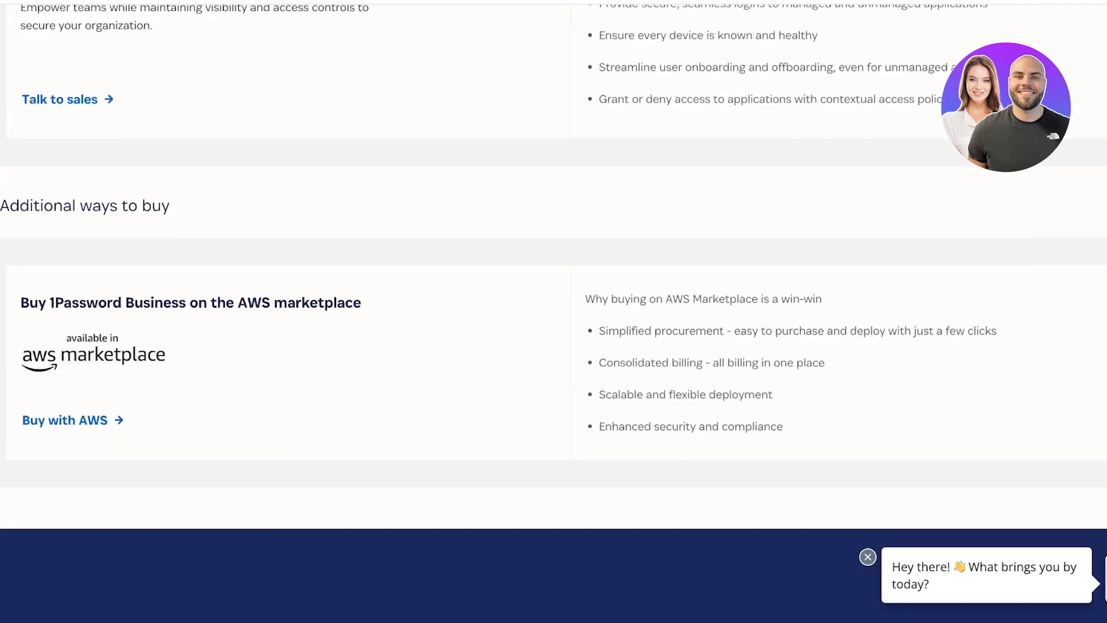
pyautogui.scroll(-3)
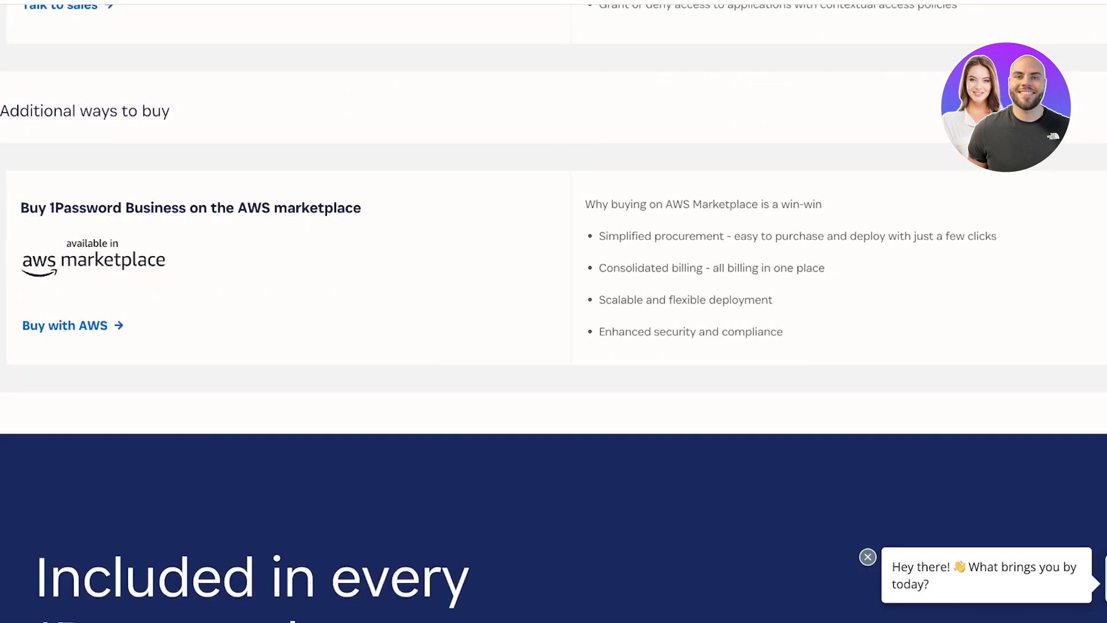
pyautogui.scroll(3)
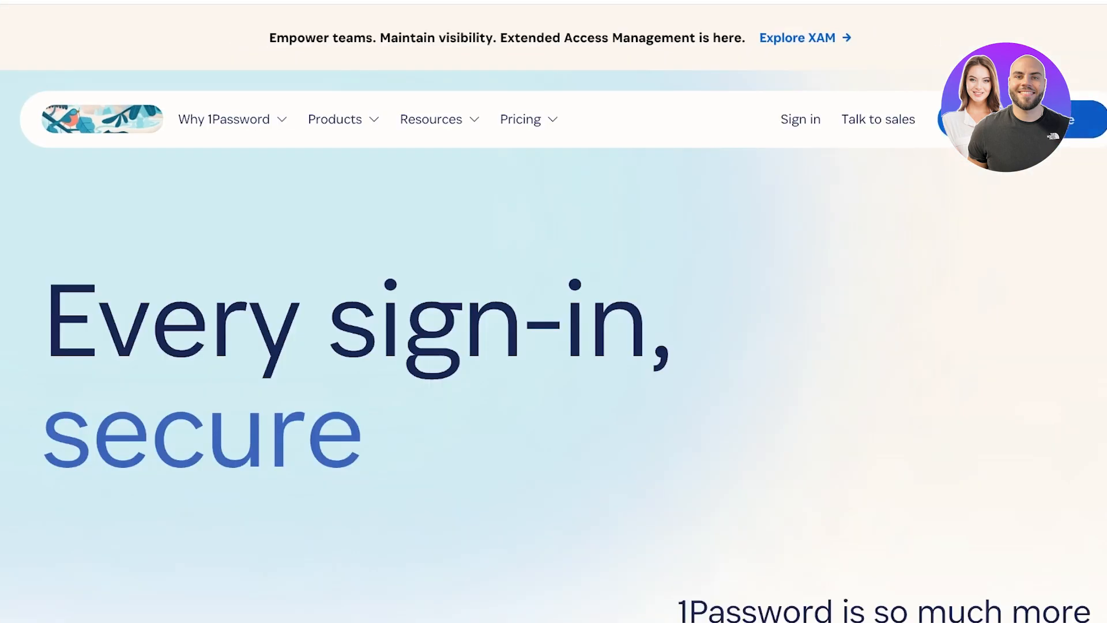
pyautogui.scroll(-3)
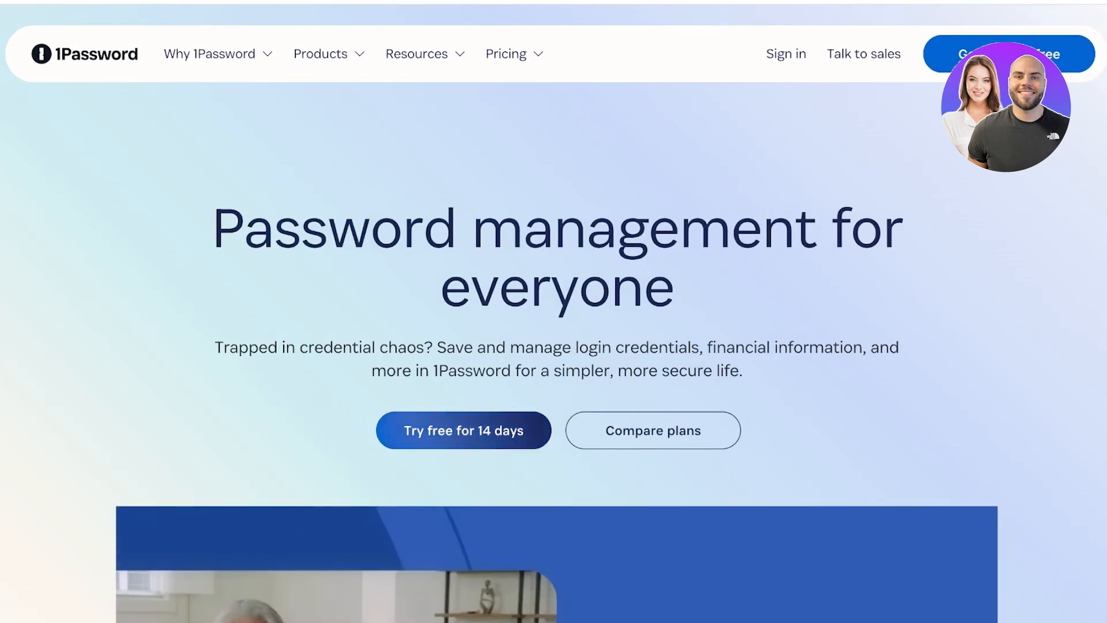
# Step: Glance at the Why 1Password menu, then start the 14-day free Families trial
pyautogui.click(209, 54)
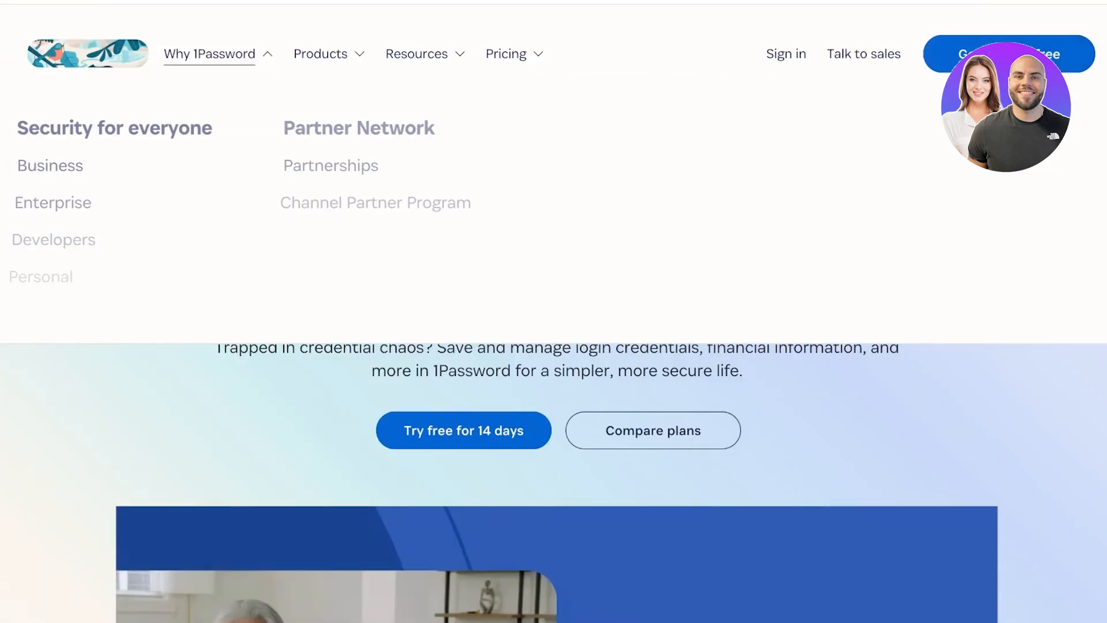
pyautogui.click(319, 54)
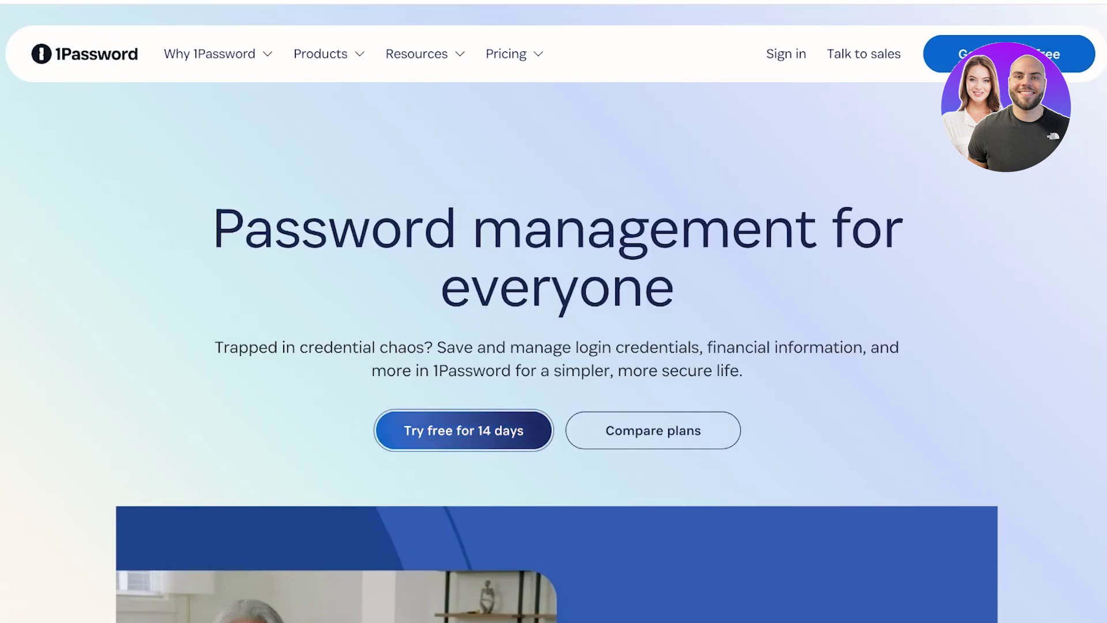
pyautogui.click(464, 430)
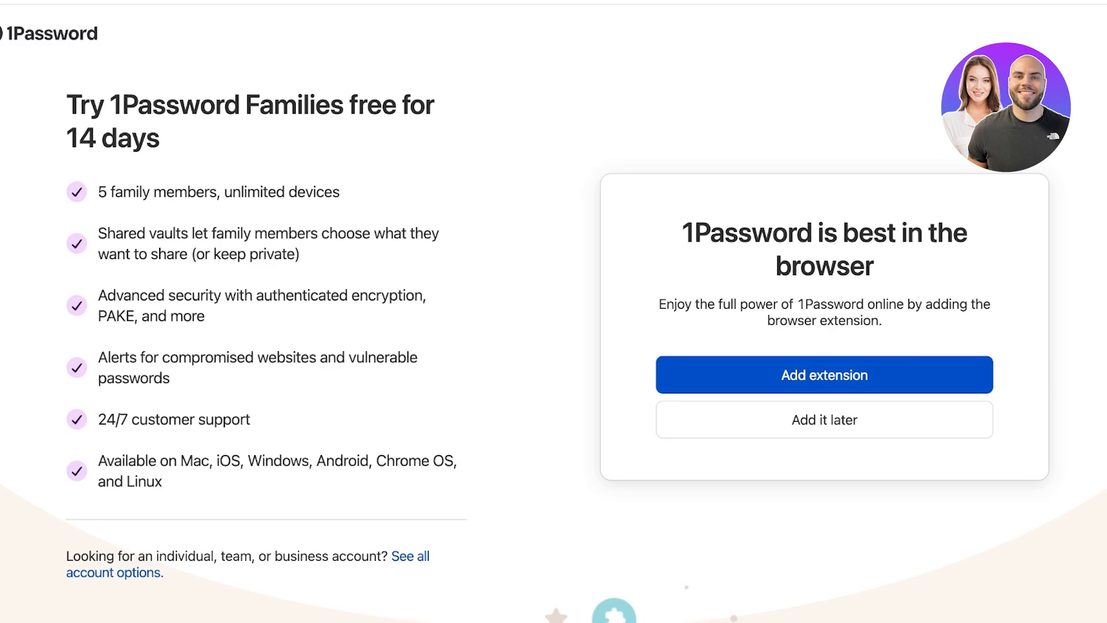
# Step: Skip adding the browser extension and advance to the Create your account step
pyautogui.click(823, 373)
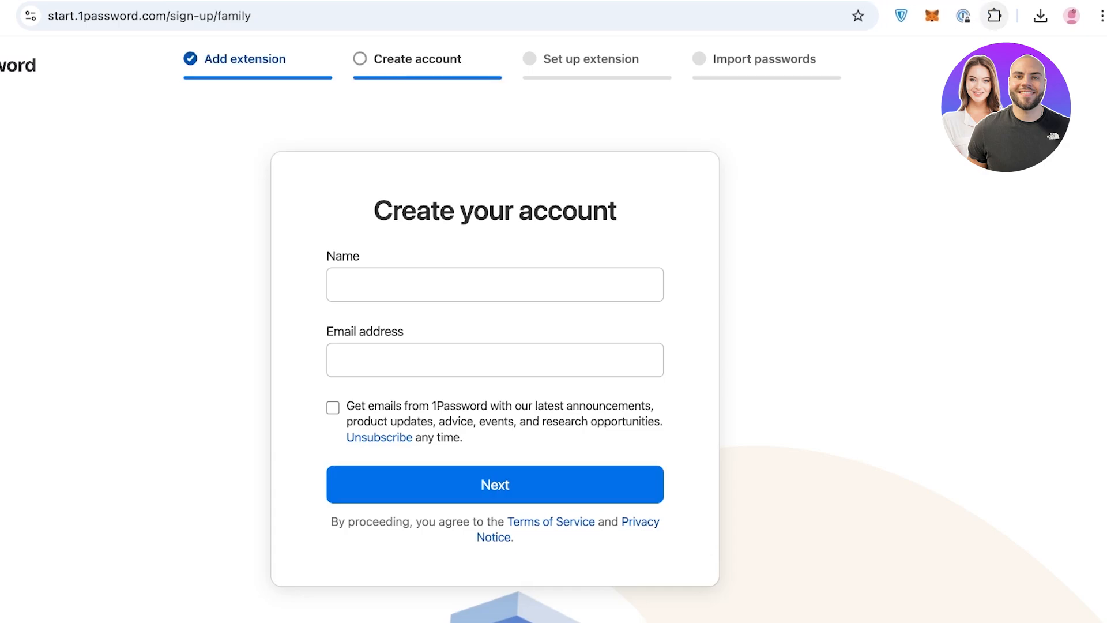
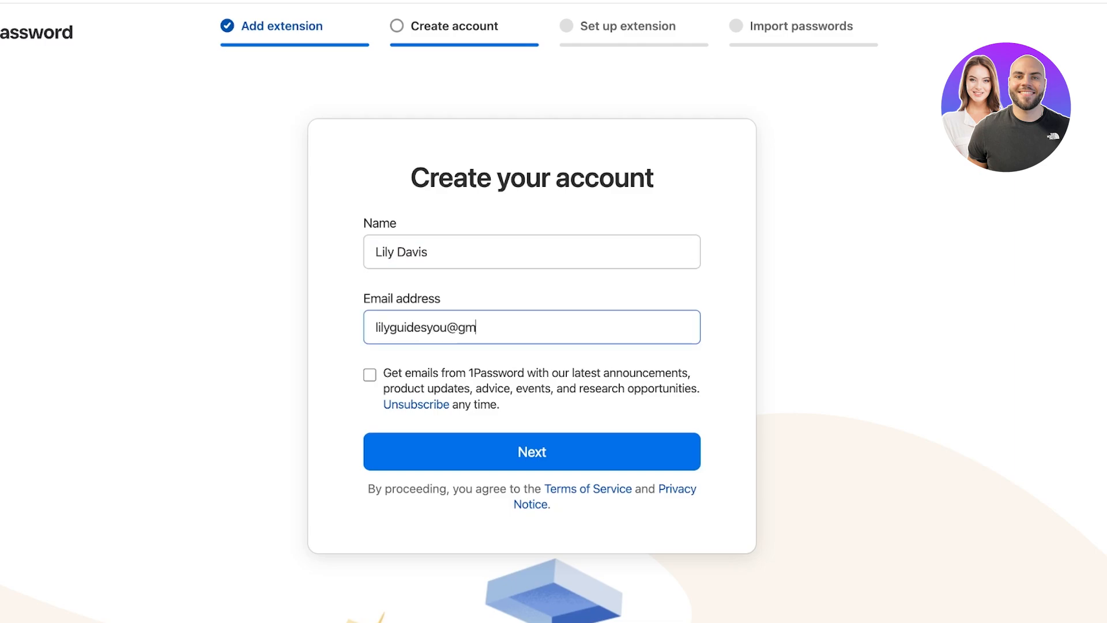
pyautogui.write('ail.com')
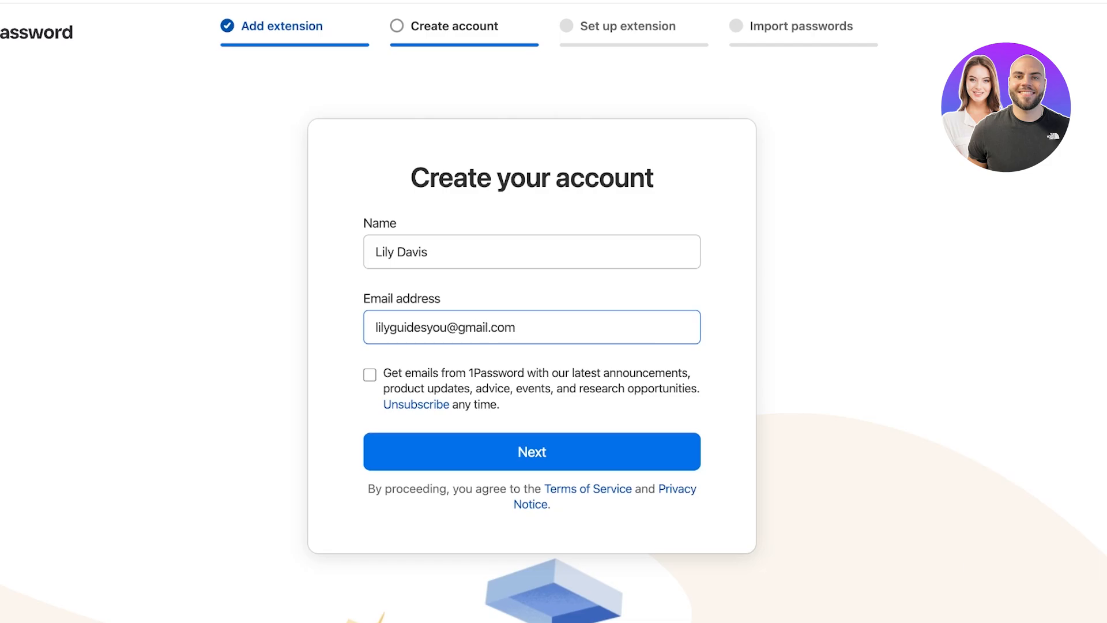
pyautogui.click(532, 452)
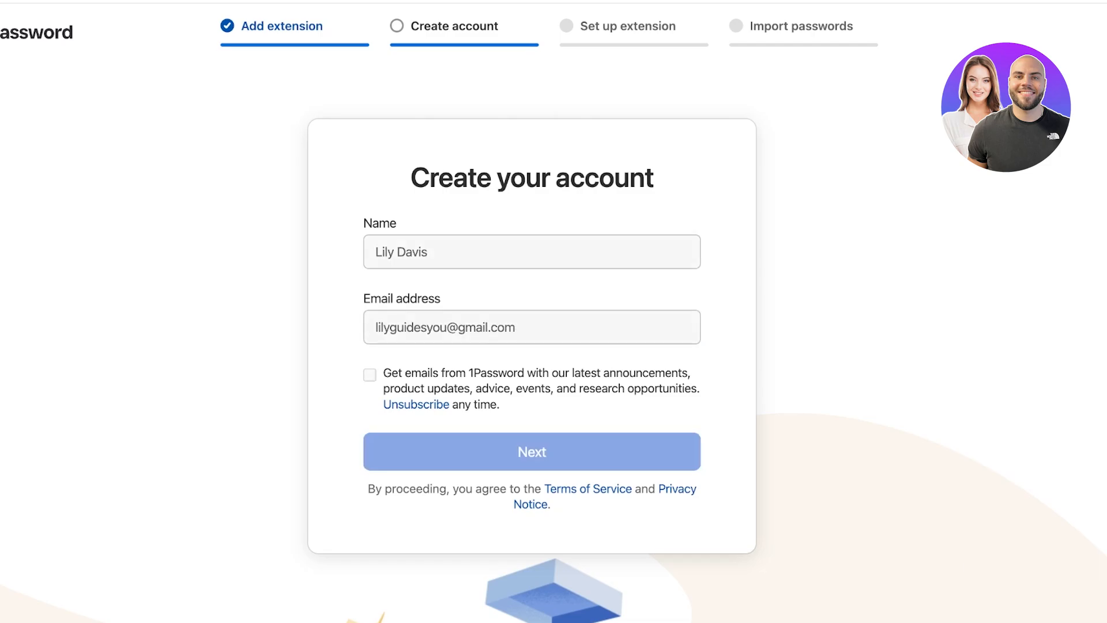
pyautogui.click(530, 451)
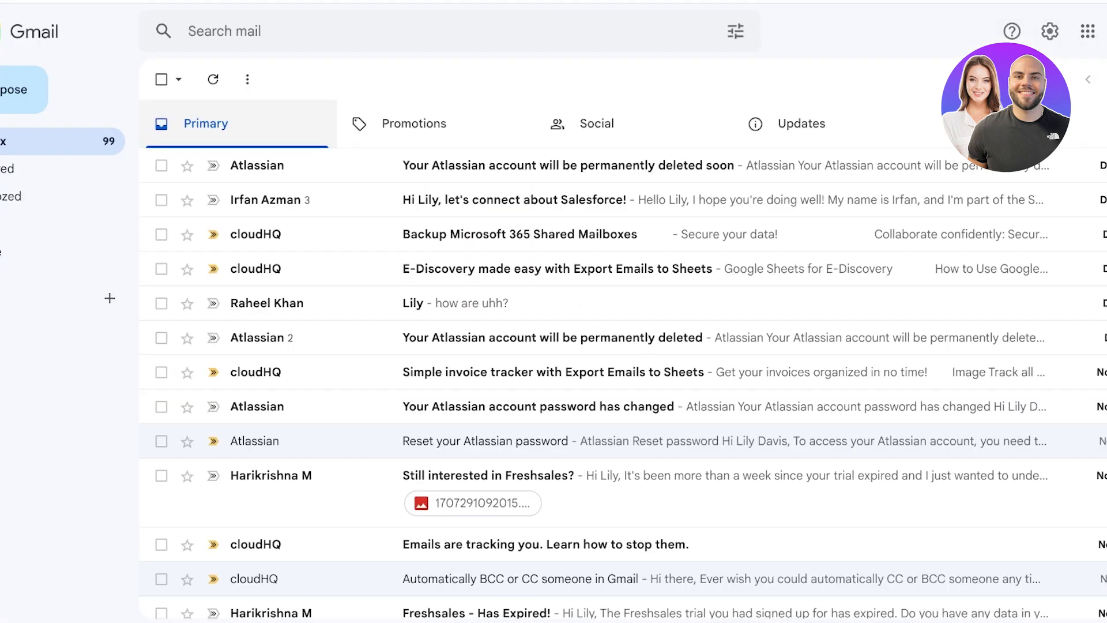
pyautogui.click(773, 124)
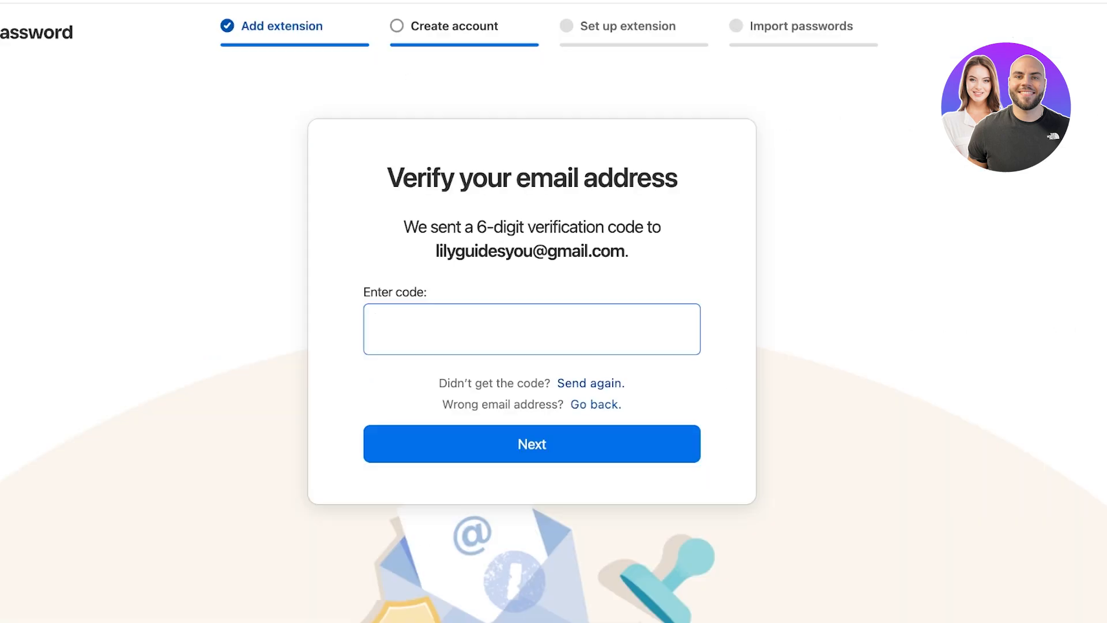
# Step: Confirm the email verification code and continue past the security explanation
pyautogui.click(532, 443)
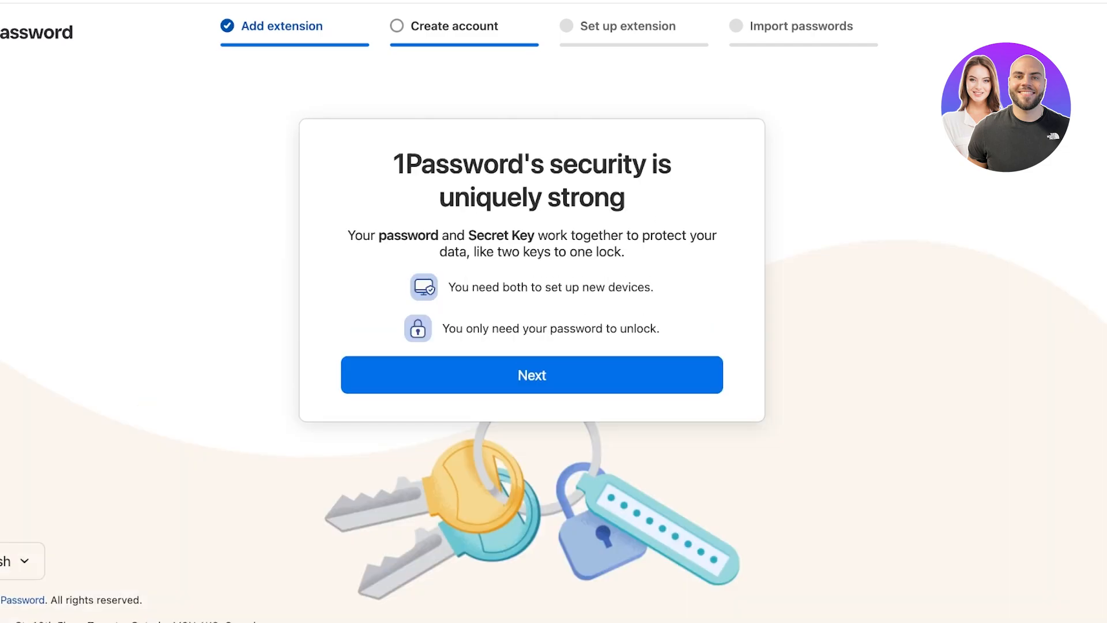
pyautogui.click(532, 374)
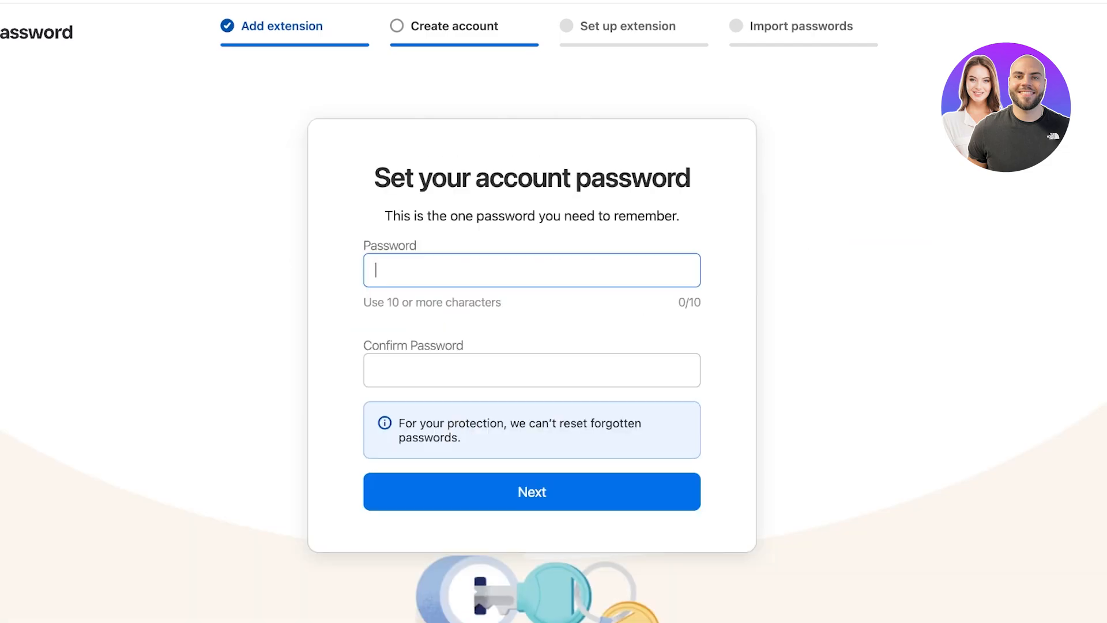
pyautogui.scroll(-3)
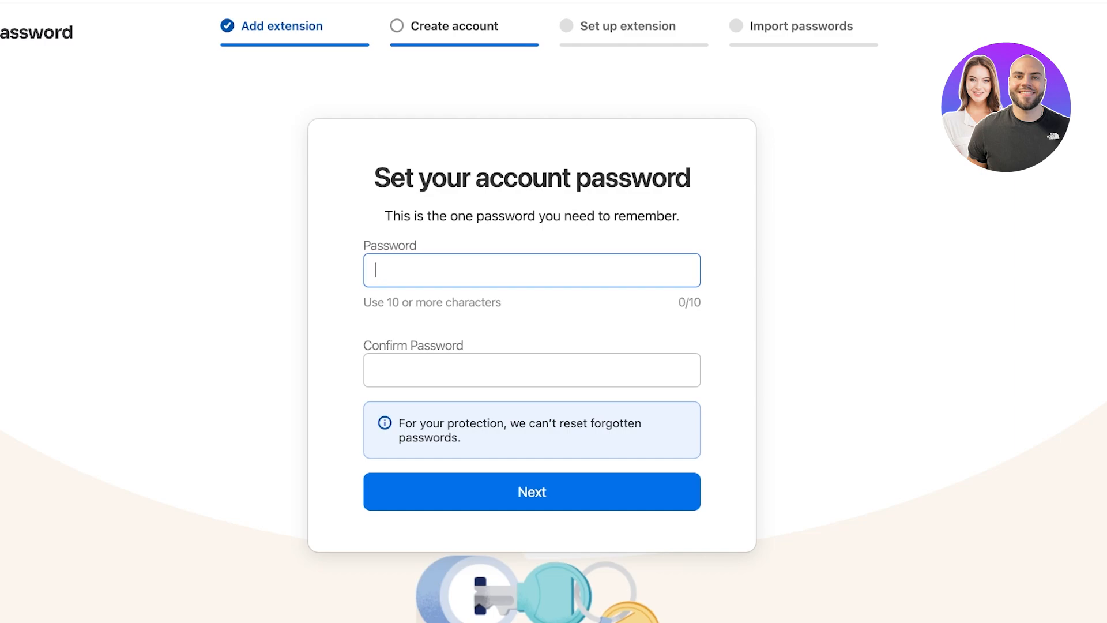
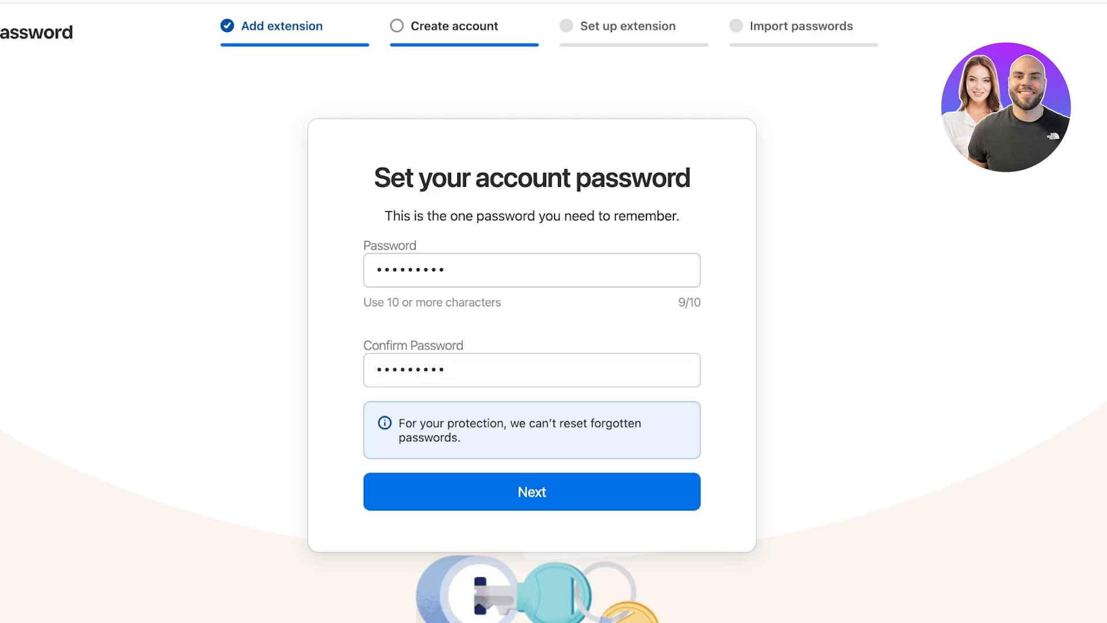
# Step: Enter and confirm a 10+ character account password and continue to the payment step
pyautogui.click(531, 270)
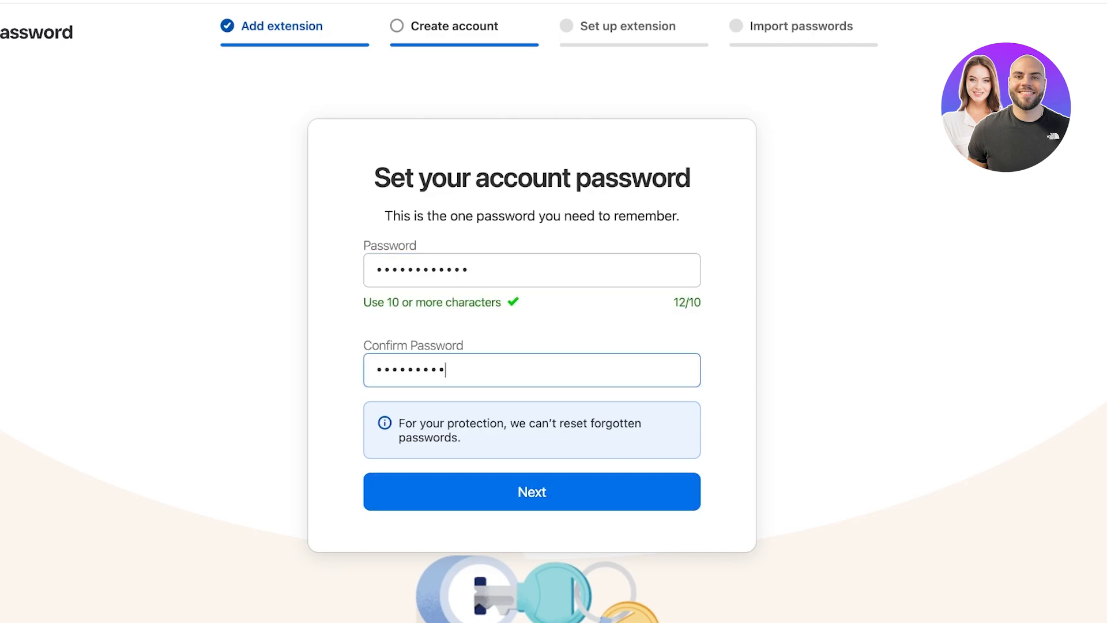
pyautogui.click(530, 491)
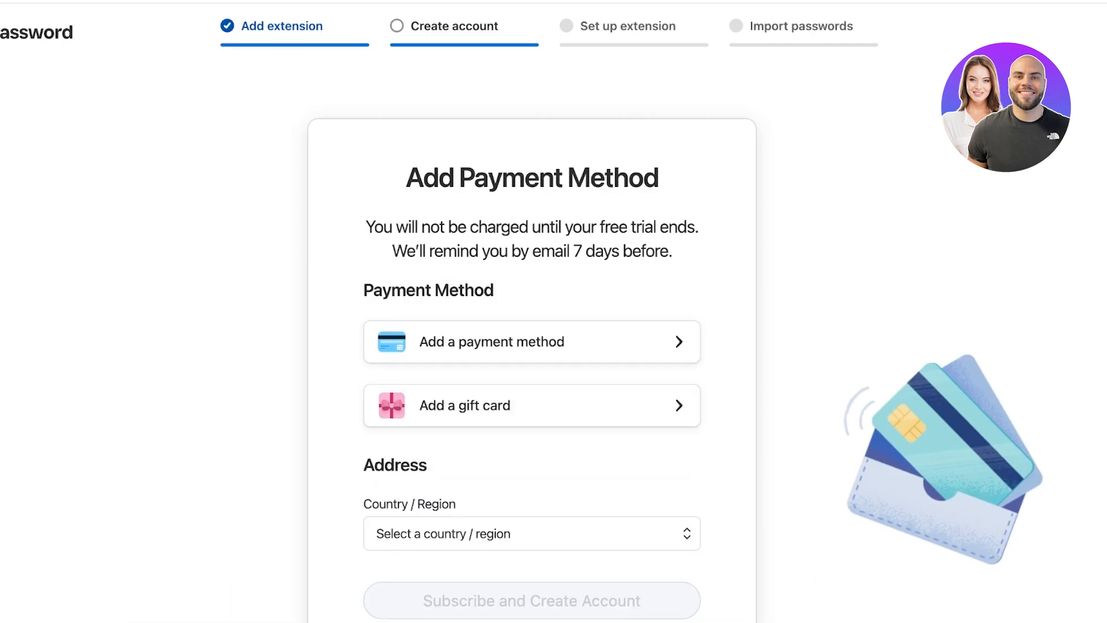
# Step: Review the Add Payment Method page and its US bank account option before skipping payment
pyautogui.scroll(-3)
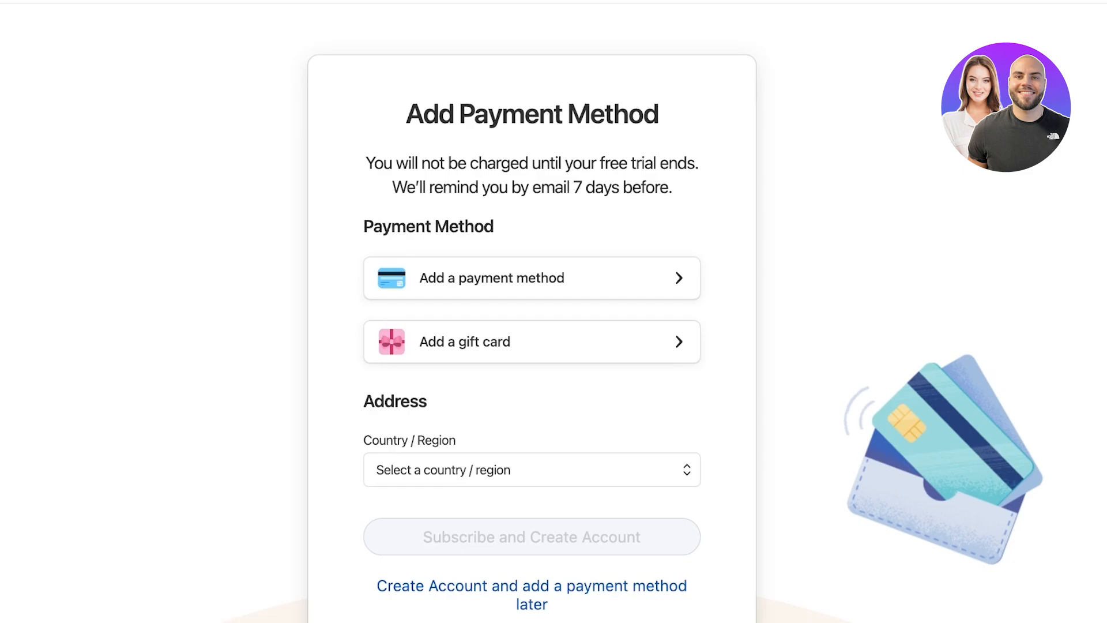
pyautogui.scroll(3)
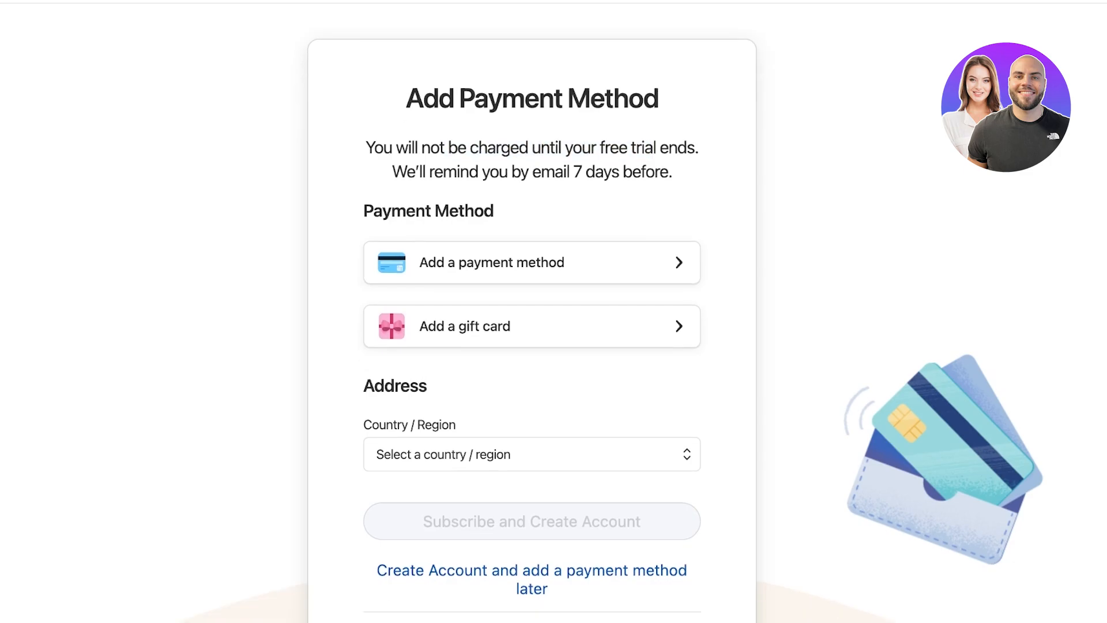
pyautogui.scroll(-3)
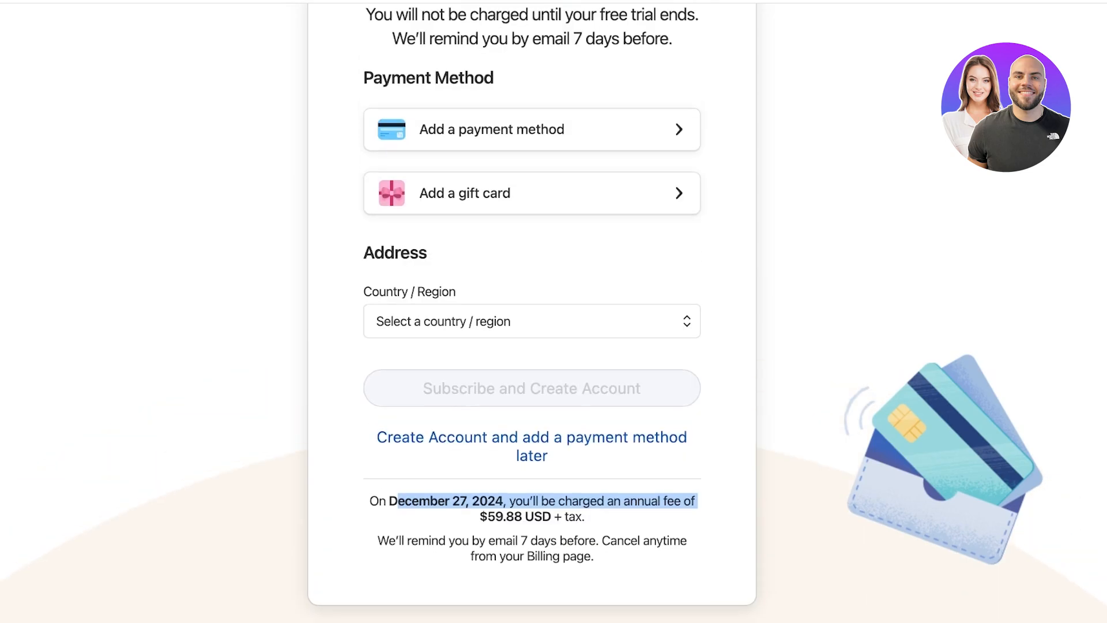
pyautogui.click(531, 130)
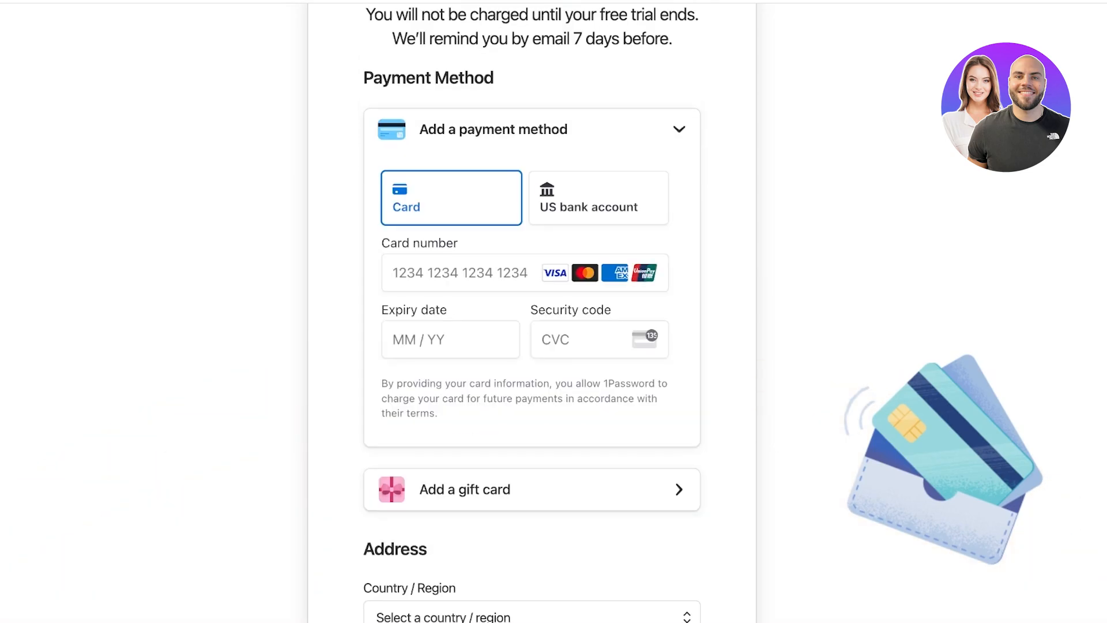
pyautogui.click(597, 197)
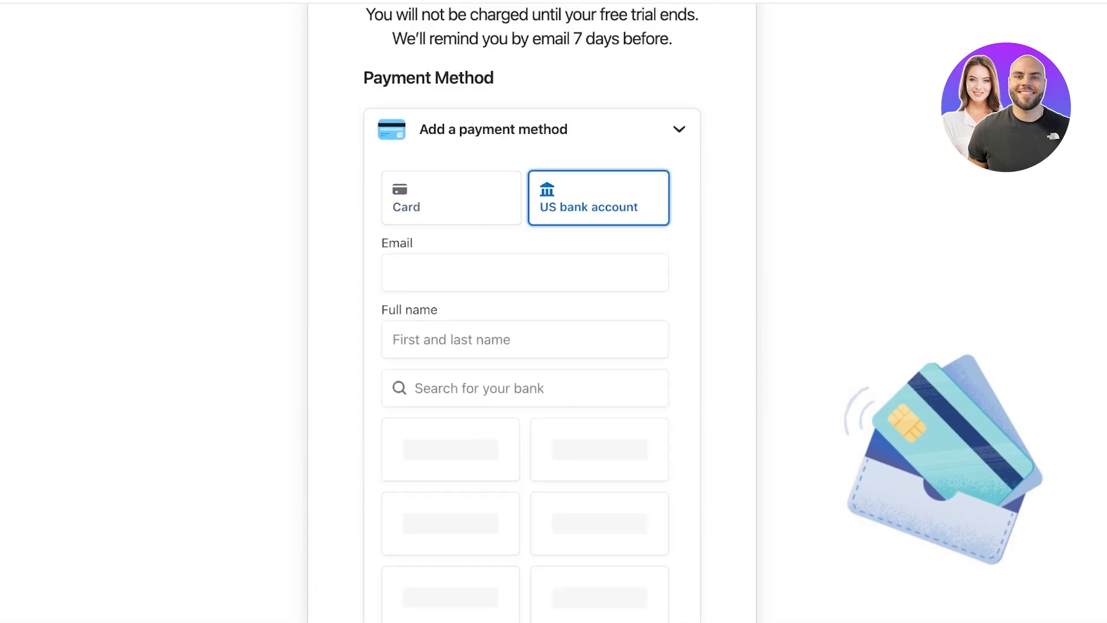
pyautogui.scroll(-3)
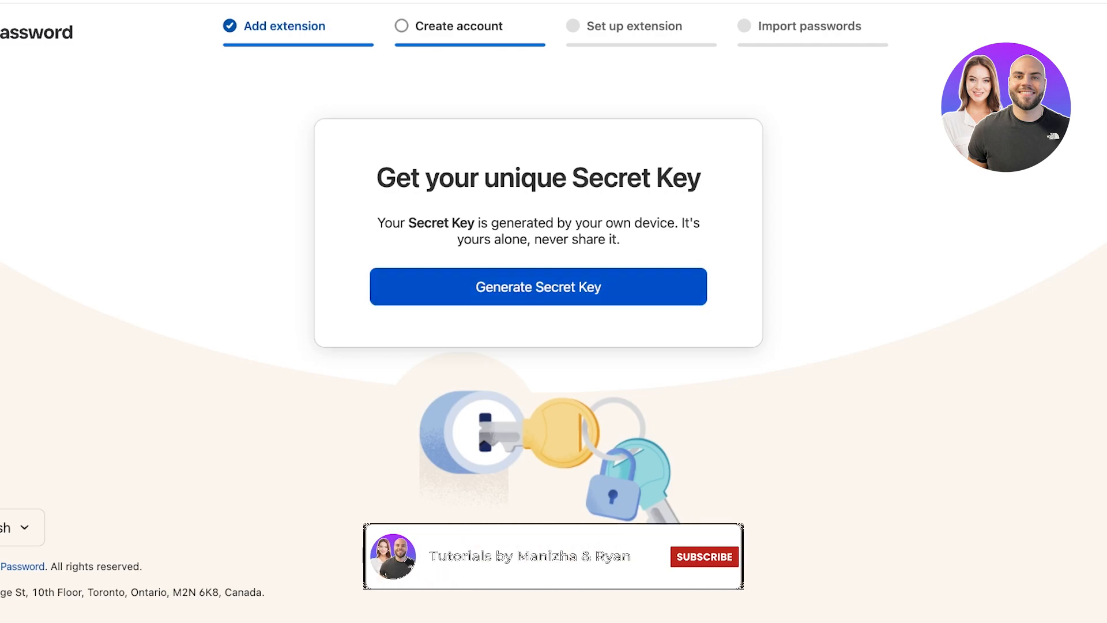
# Step: Generate the Secret Key, save its backup PDF and continue to the welcome screen
pyautogui.click(704, 556)
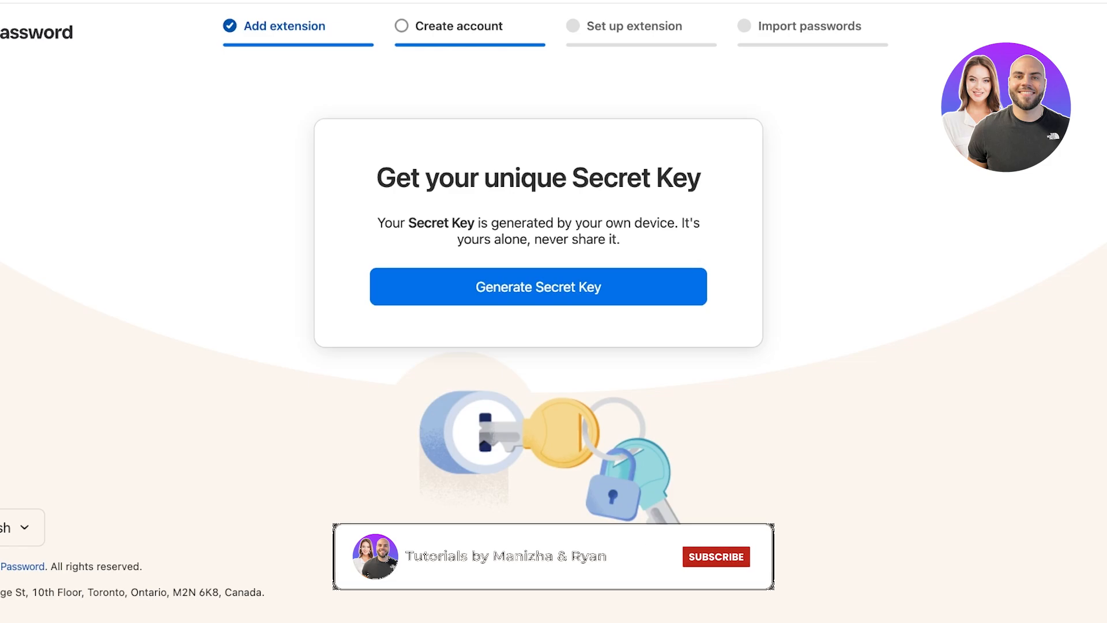
pyautogui.click(539, 286)
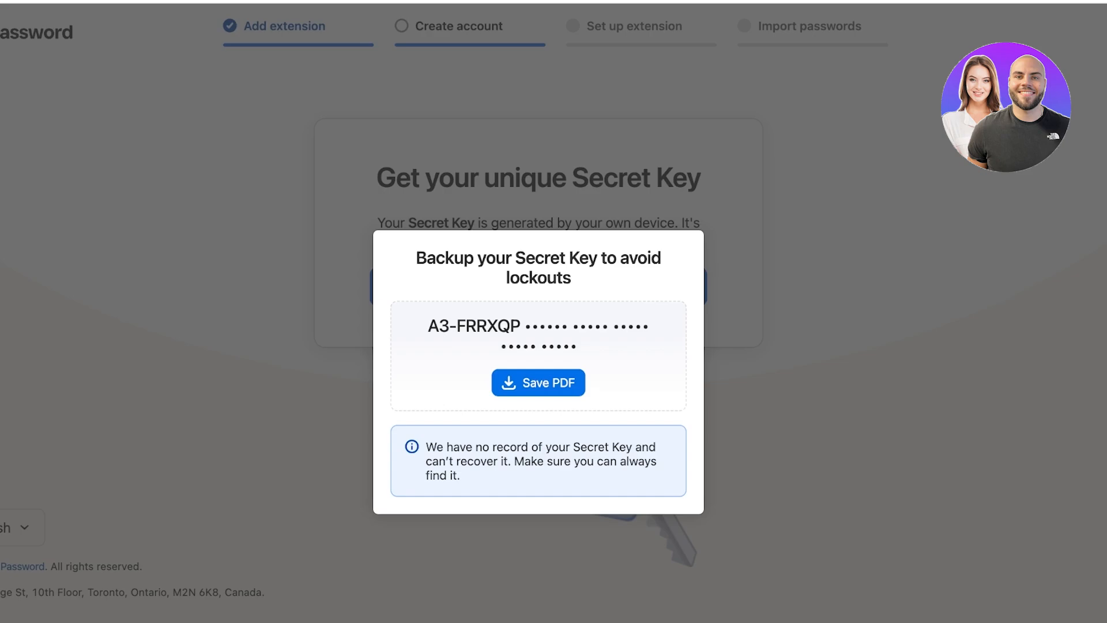
pyautogui.click(538, 382)
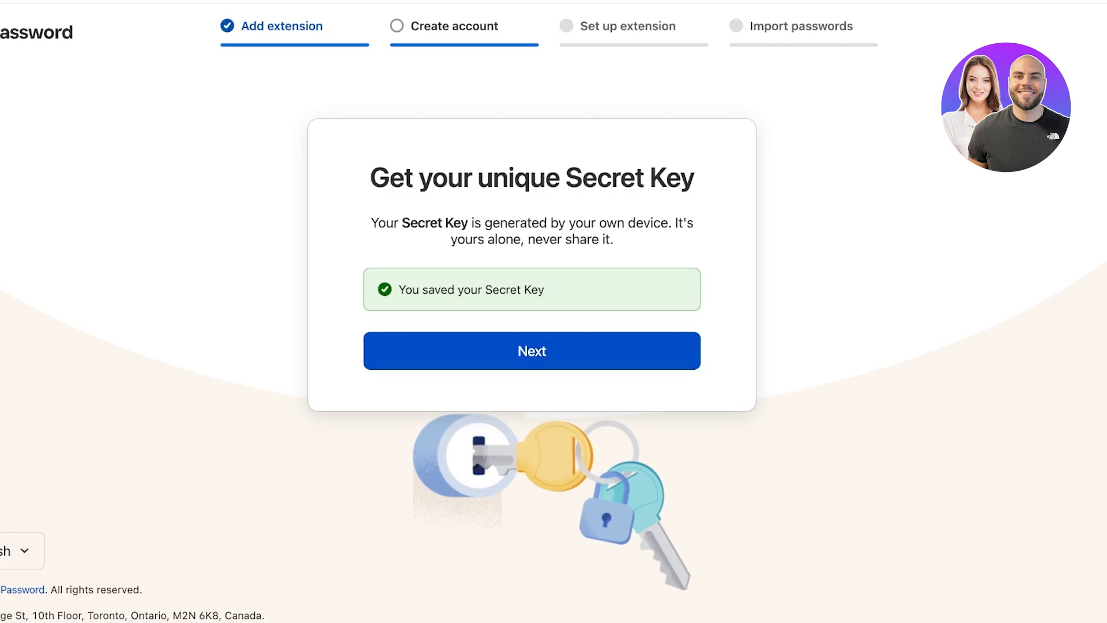
pyautogui.click(532, 350)
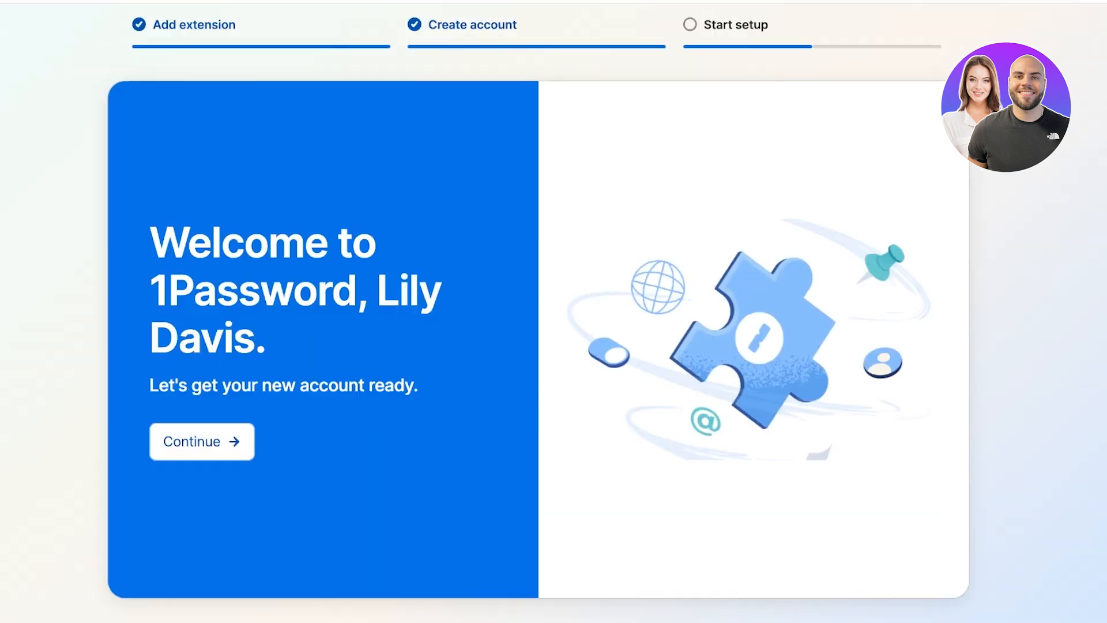
# Step: Continue from the welcome screen and launch 1Password from the Start setup card
pyautogui.click(201, 442)
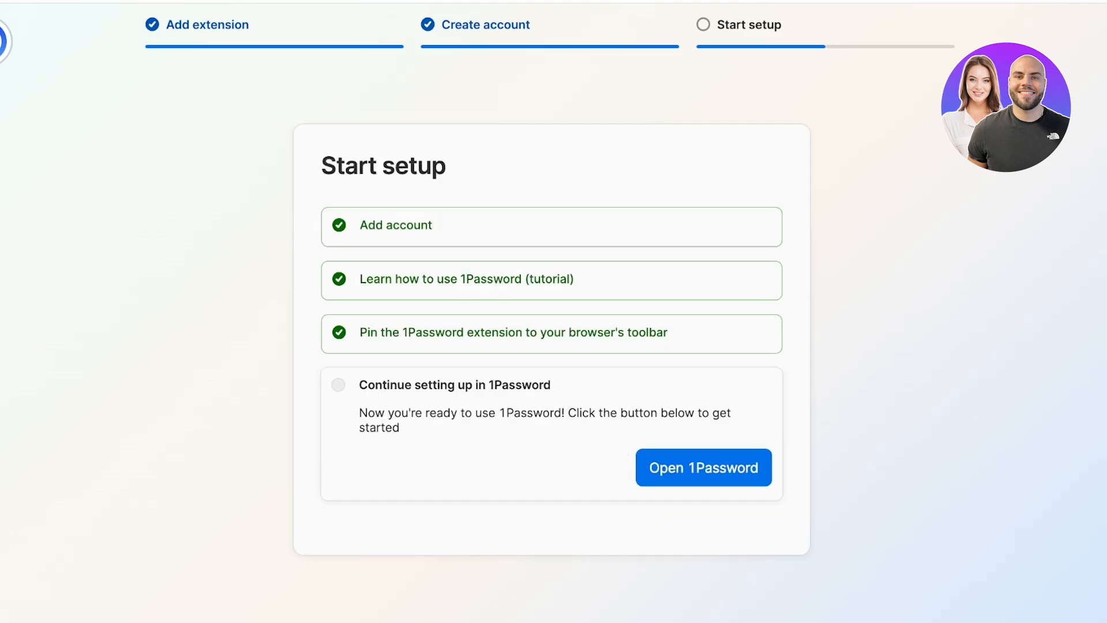
pyautogui.click(702, 467)
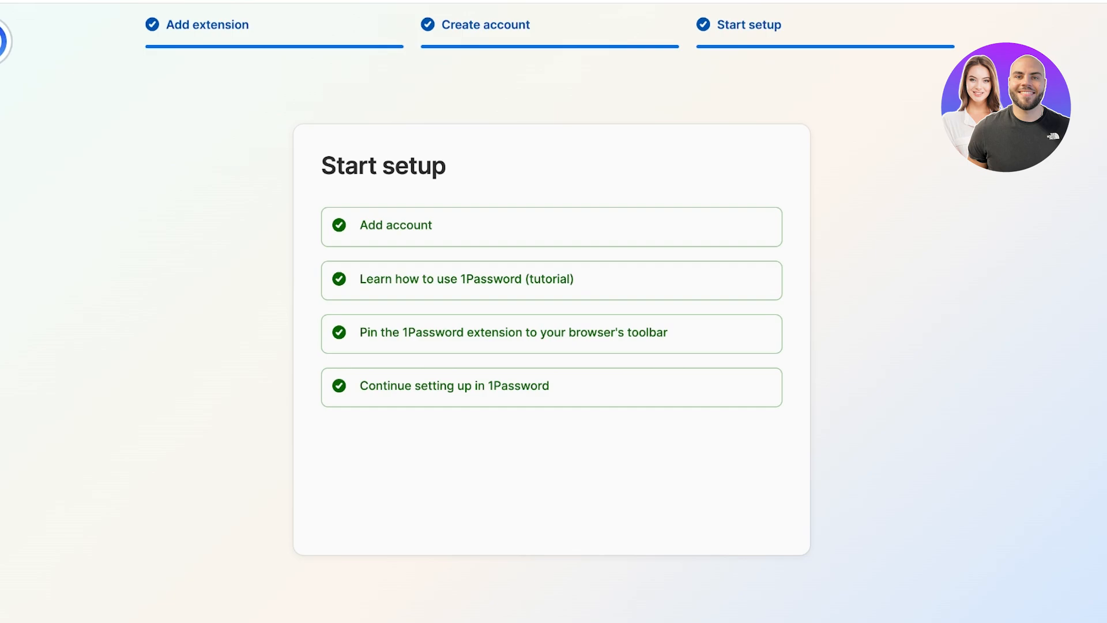
pyautogui.click(453, 385)
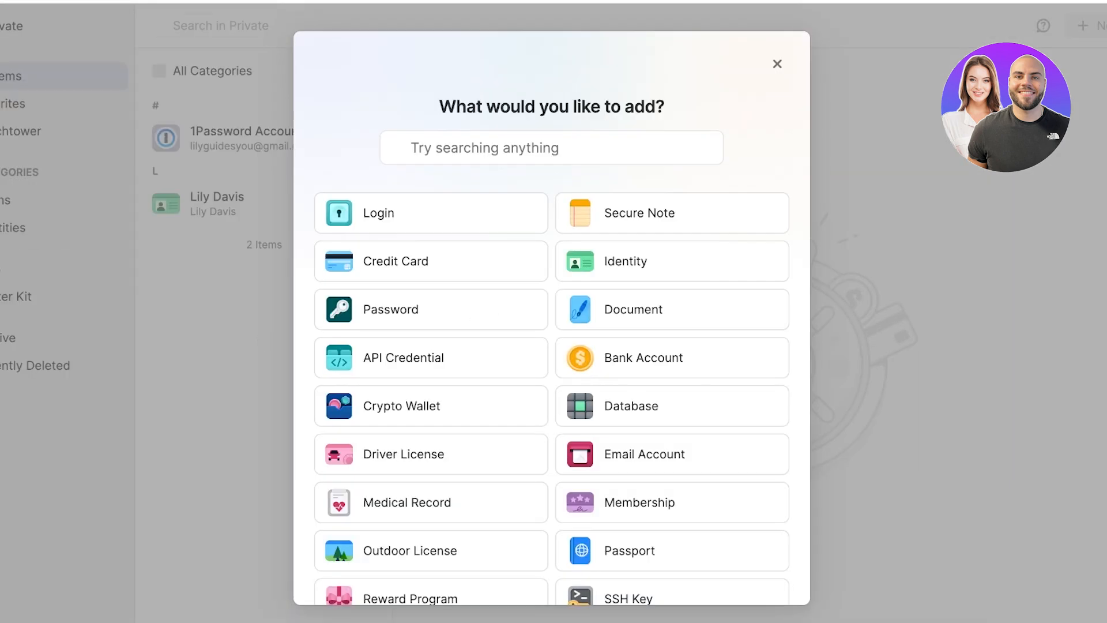
# Step: Start a new item in the Private vault and scroll the item-type list to its end
pyautogui.click(552, 146)
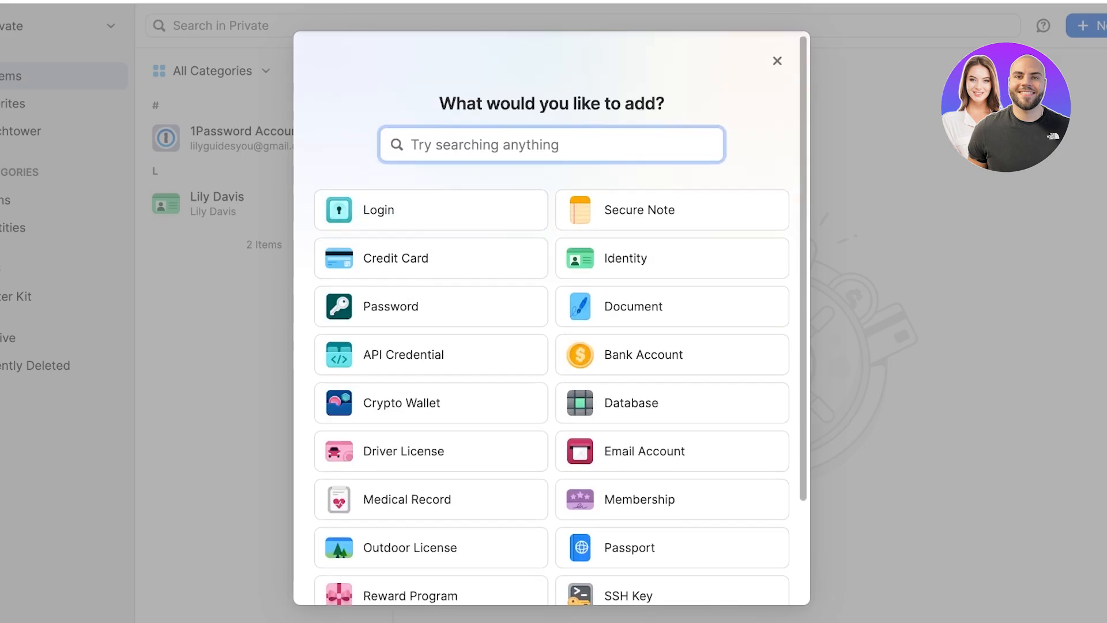
pyautogui.scroll(-3)
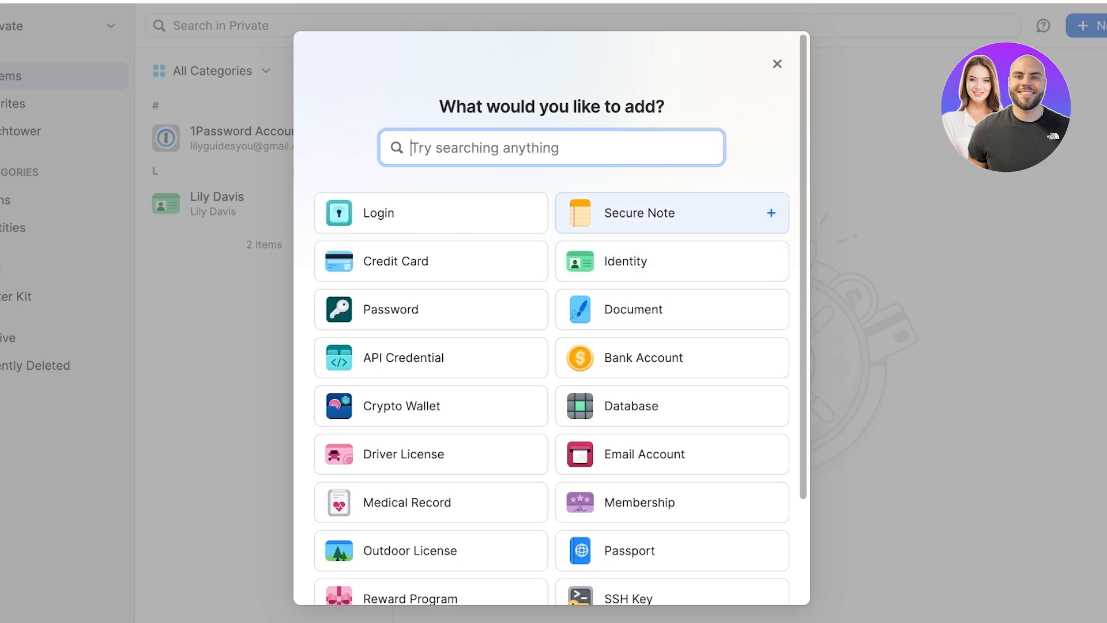
pyautogui.moveTo(671, 405)
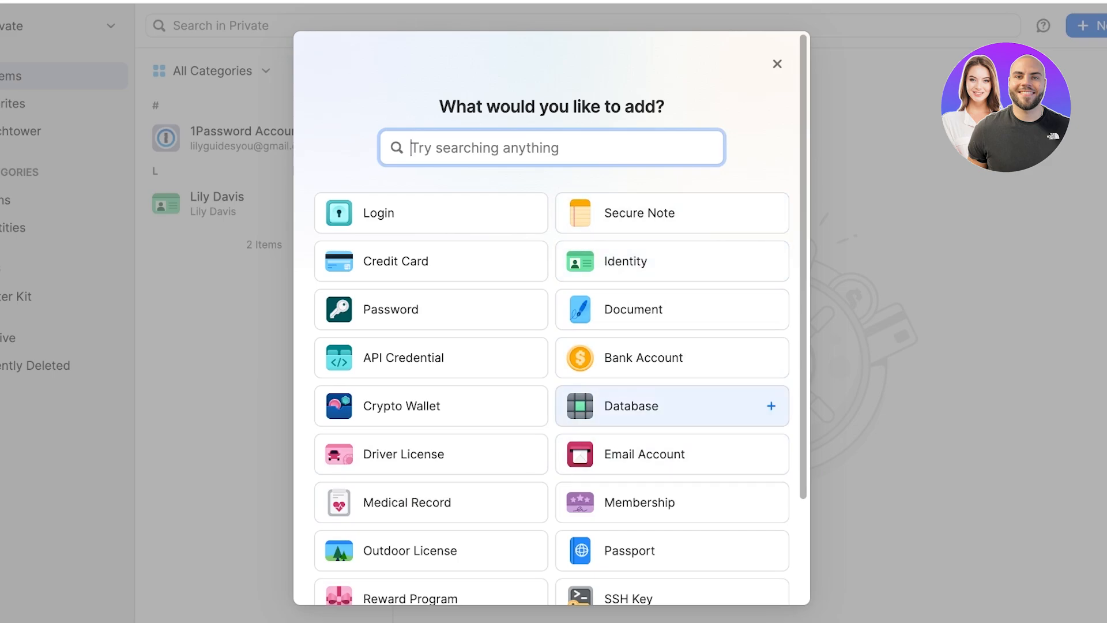
pyautogui.moveTo(430, 454)
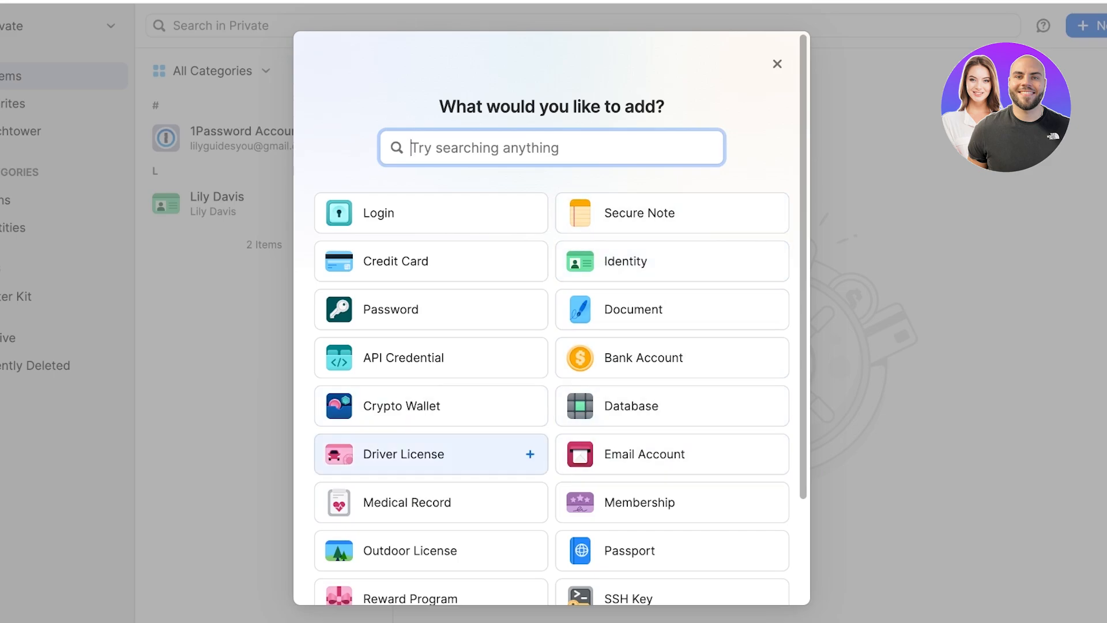
pyautogui.scroll(-3)
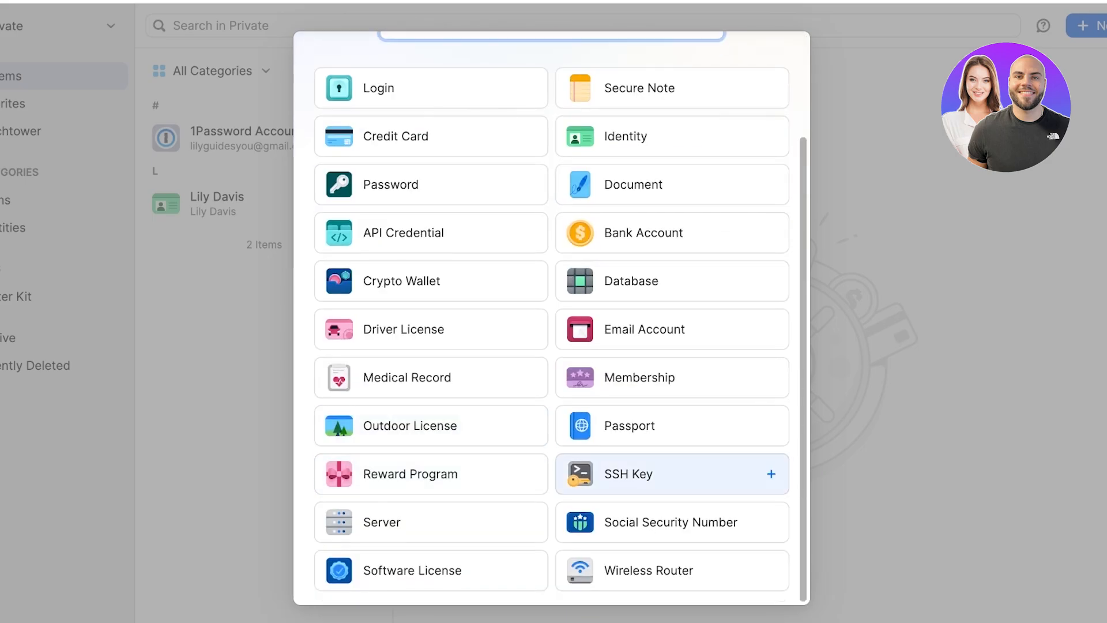
pyautogui.moveTo(671, 329)
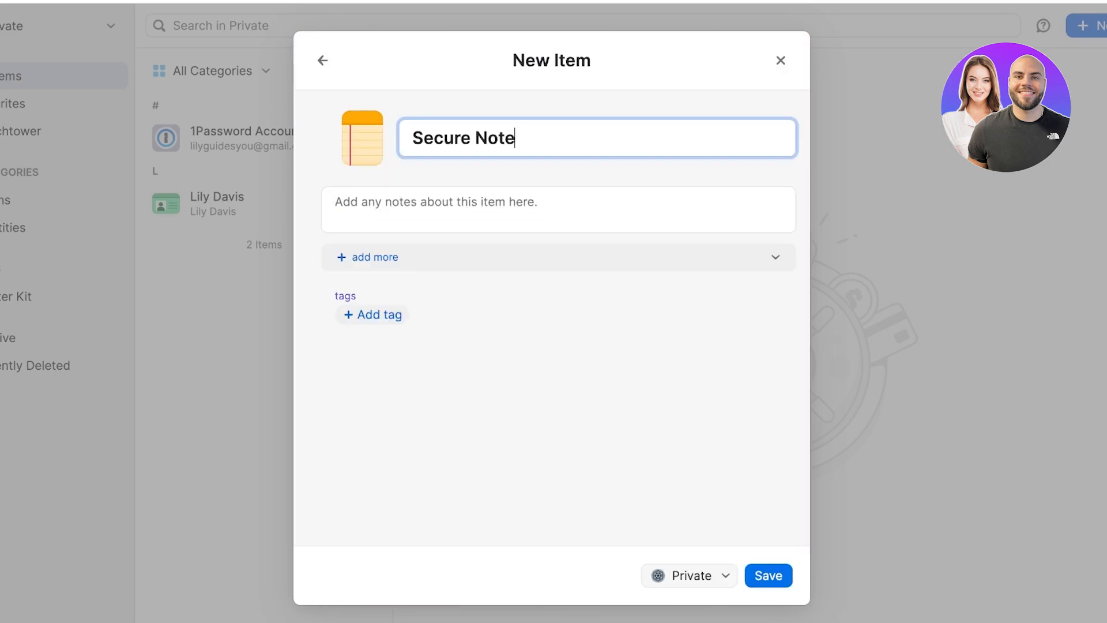
# Step: Title the new secure note 'My yearbook one line' and enter the note text 'hehe'
pyautogui.write('M')
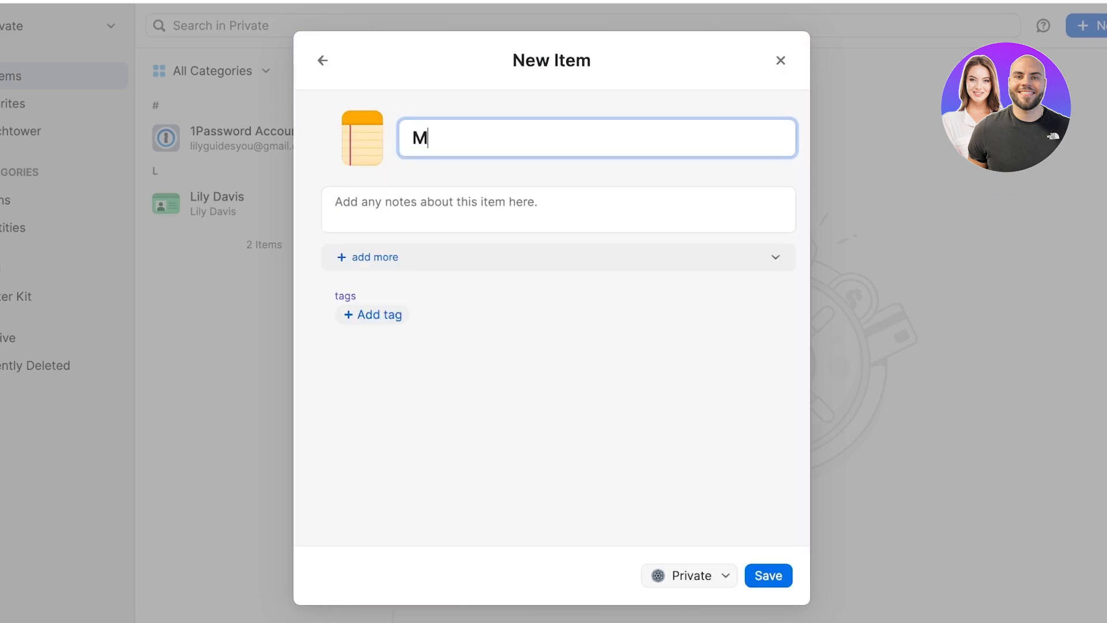
pyautogui.write('y Grad S')
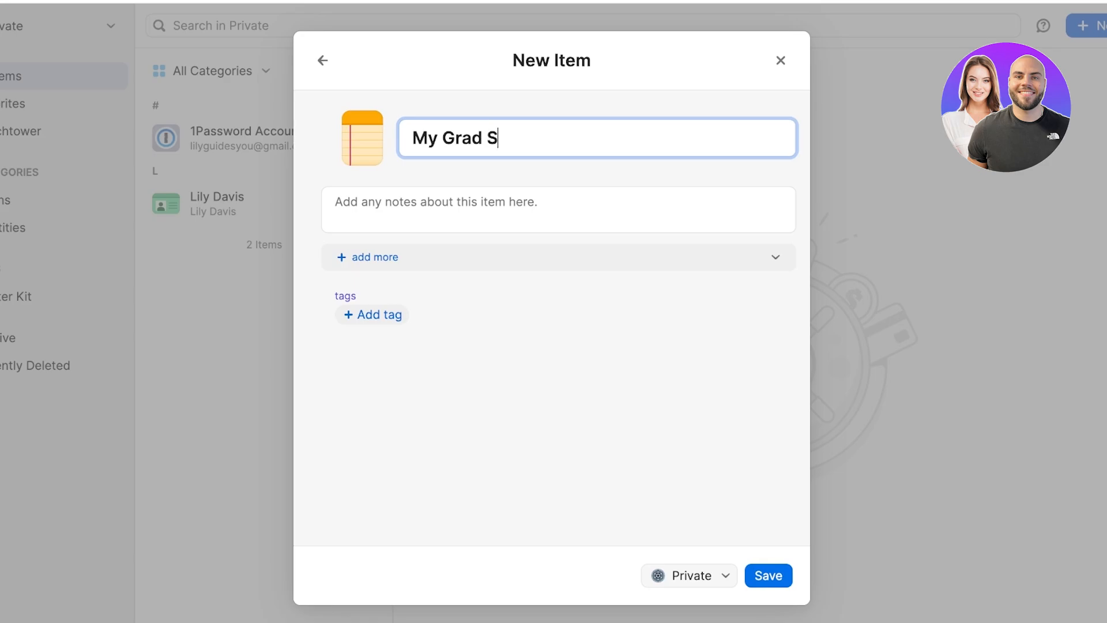
pyautogui.write('peech')
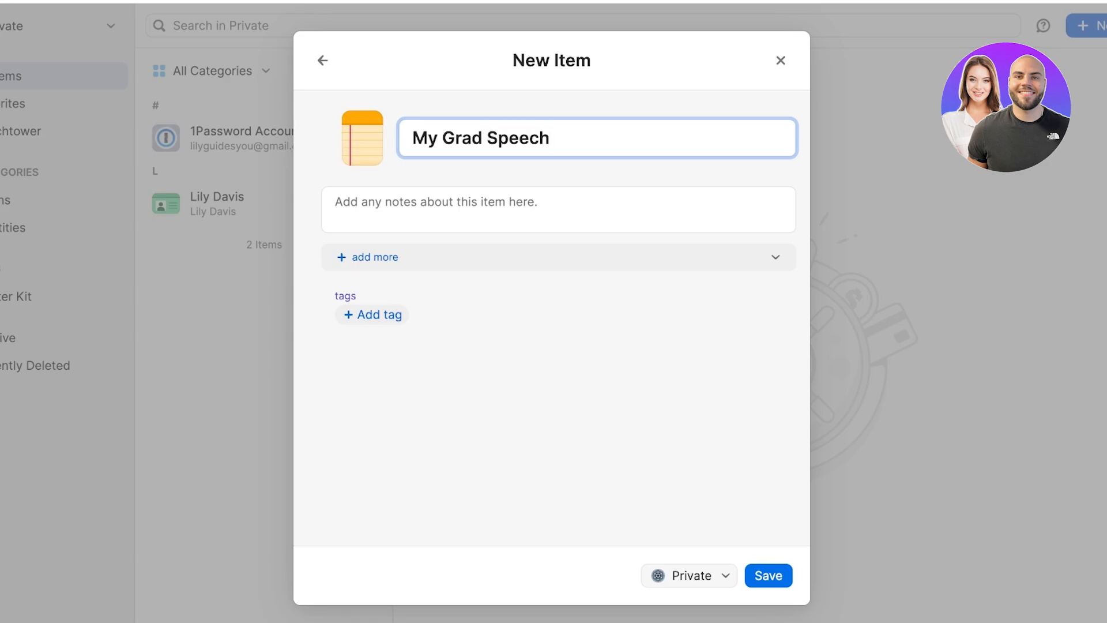
pyautogui.write('My ye')
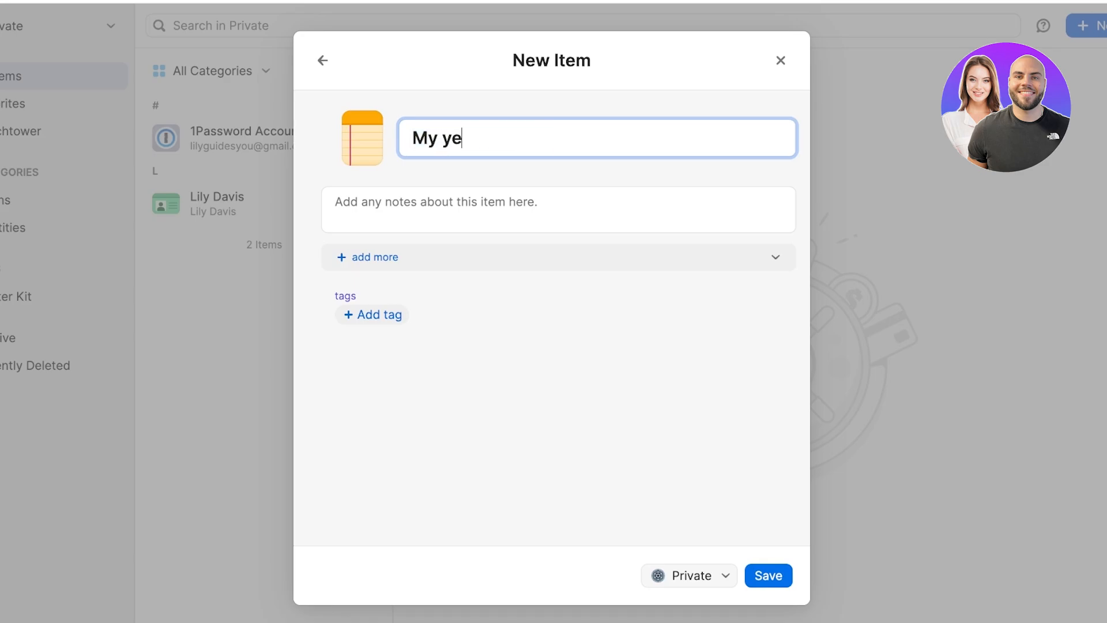
pyautogui.write('arbook one line')
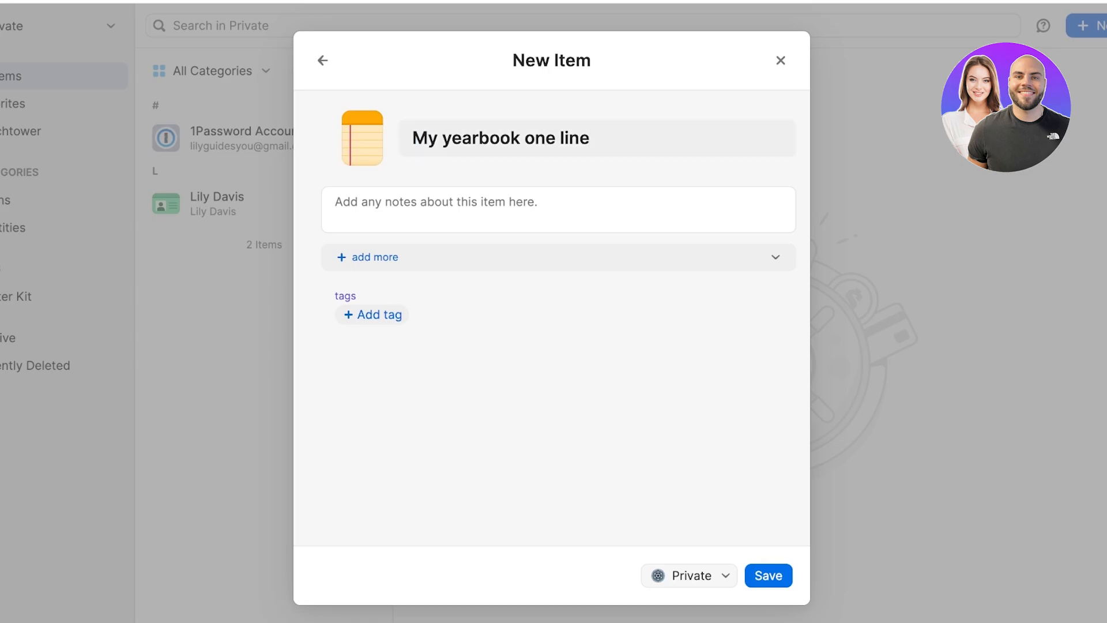
pyautogui.write('h')
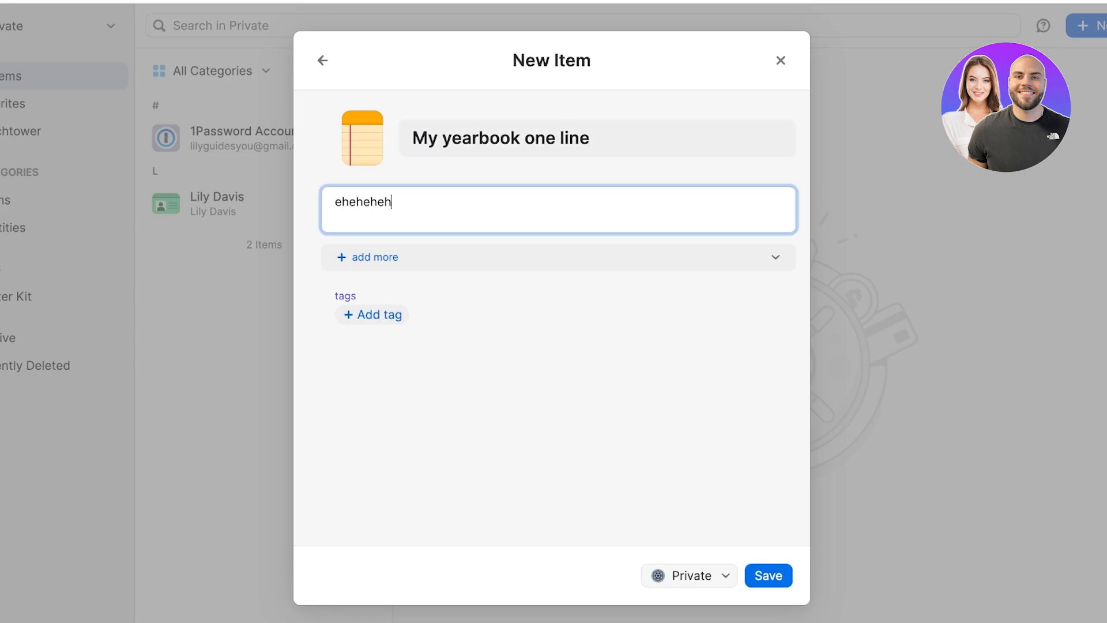
pyautogui.write('ehe')
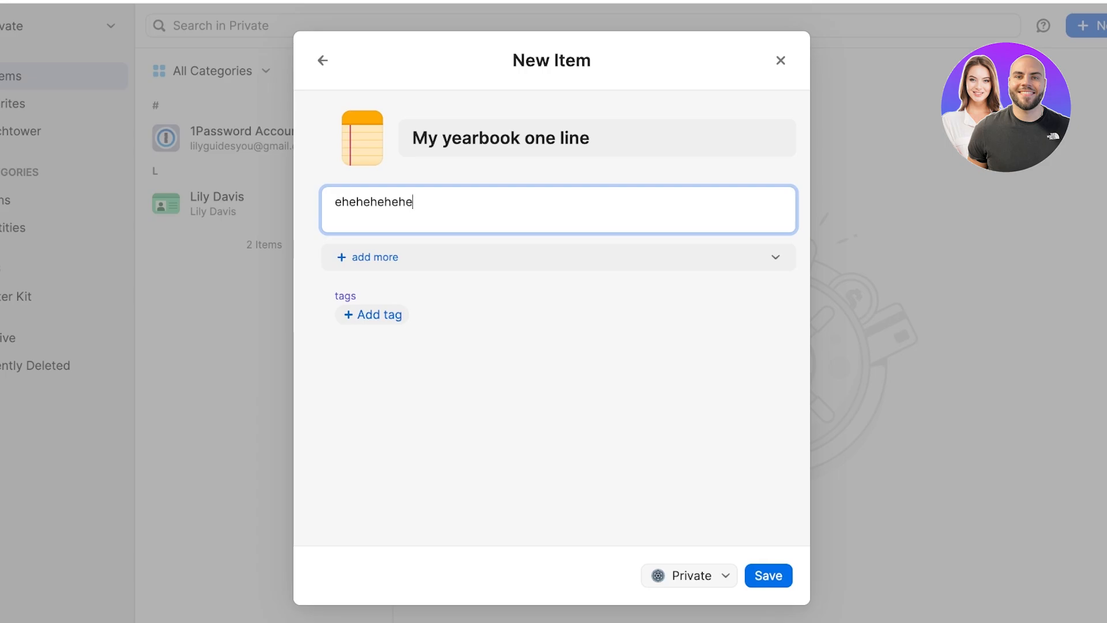
# Step: Check the extra field types, then save the note to the Private vault
pyautogui.click(375, 256)
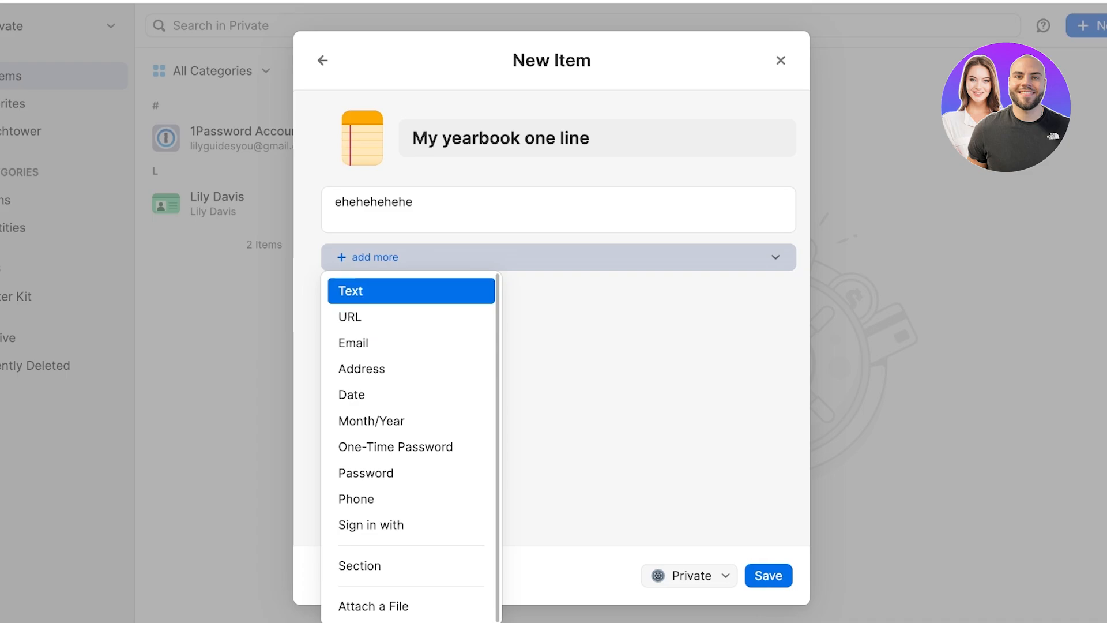
pyautogui.moveTo(361, 368)
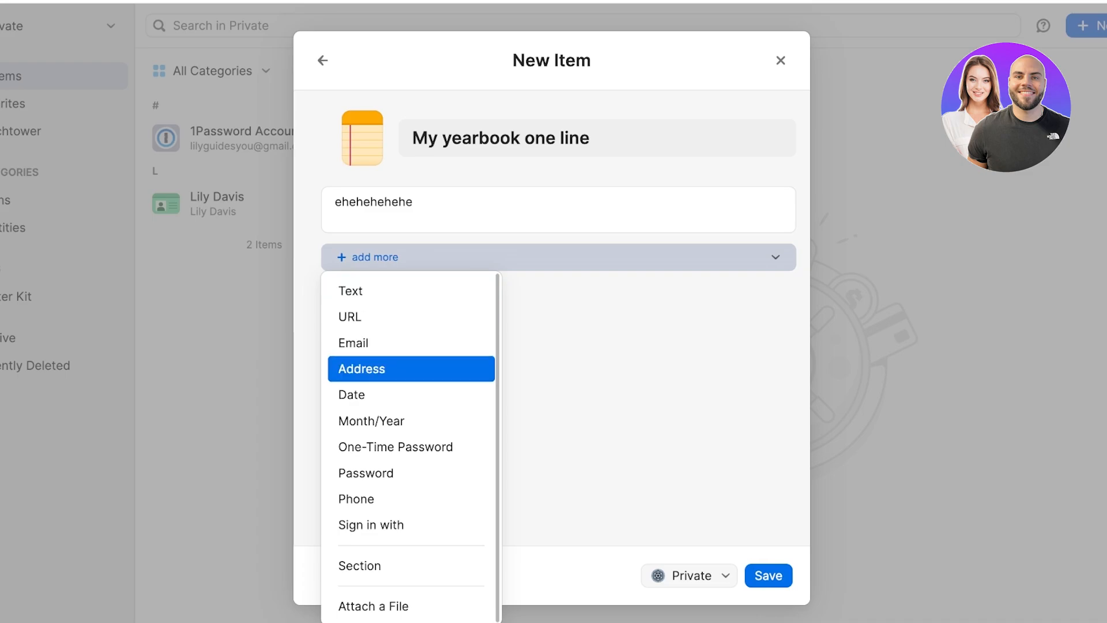
pyautogui.moveTo(365, 472)
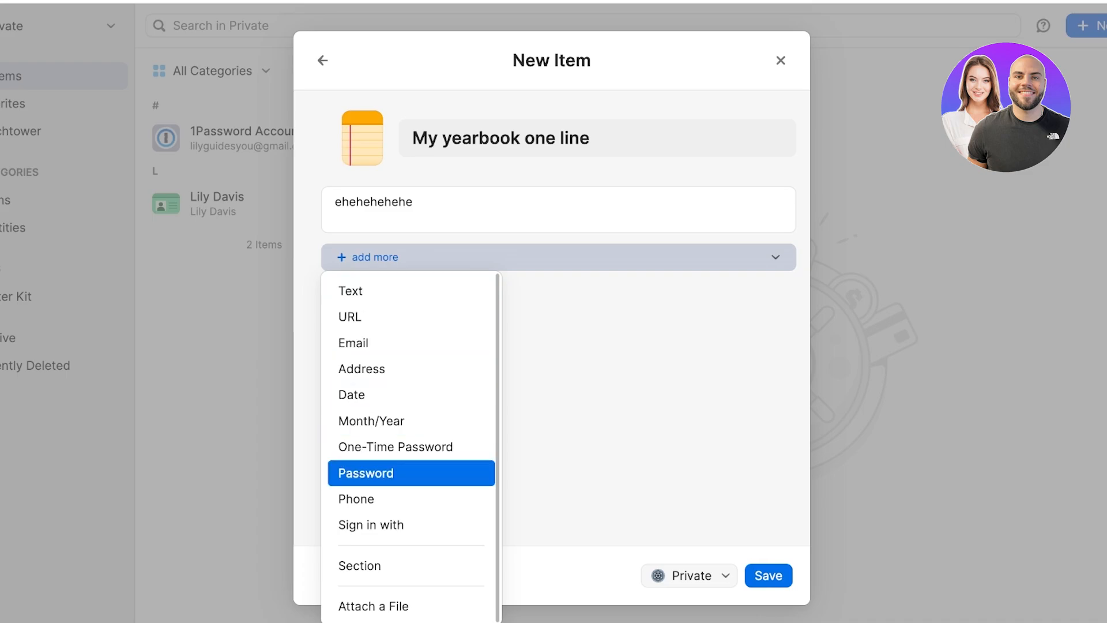
pyautogui.moveTo(357, 498)
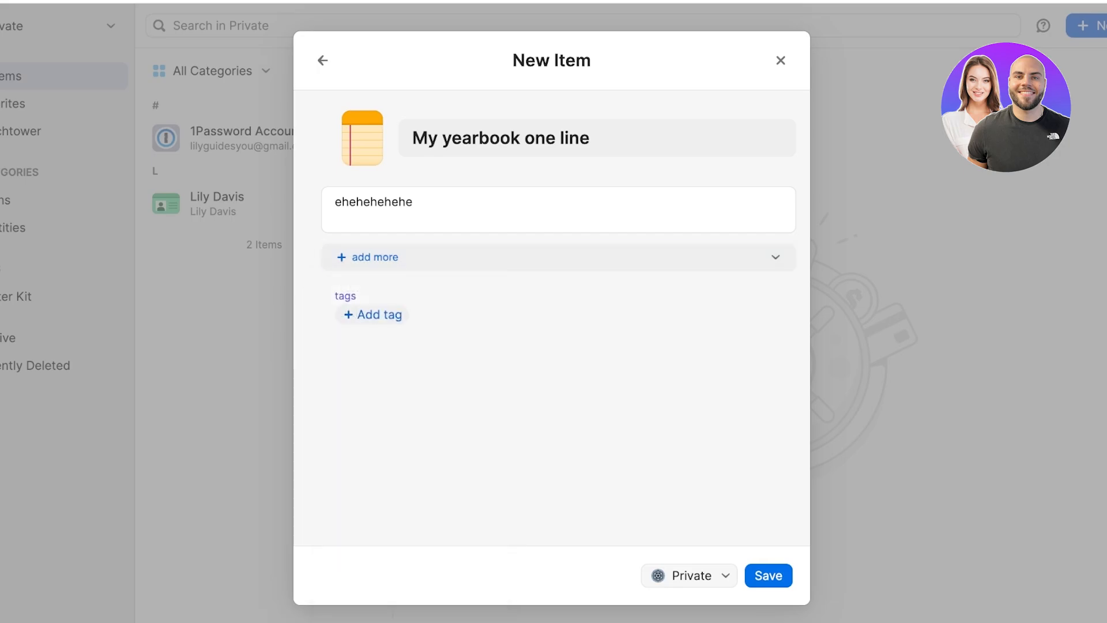
pyautogui.click(768, 574)
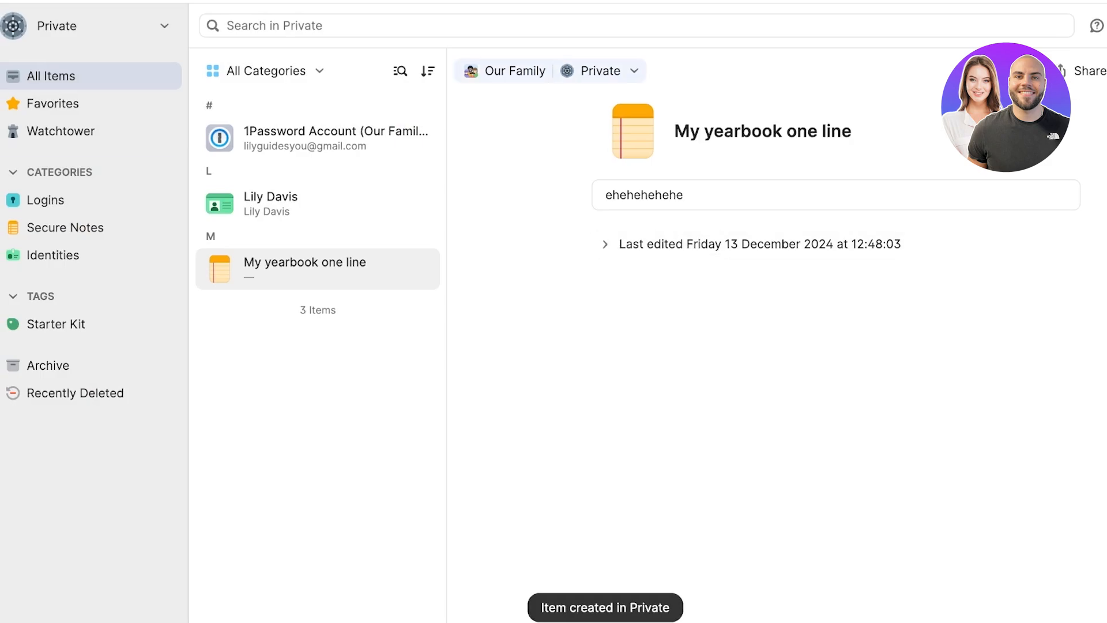
pyautogui.click(608, 70)
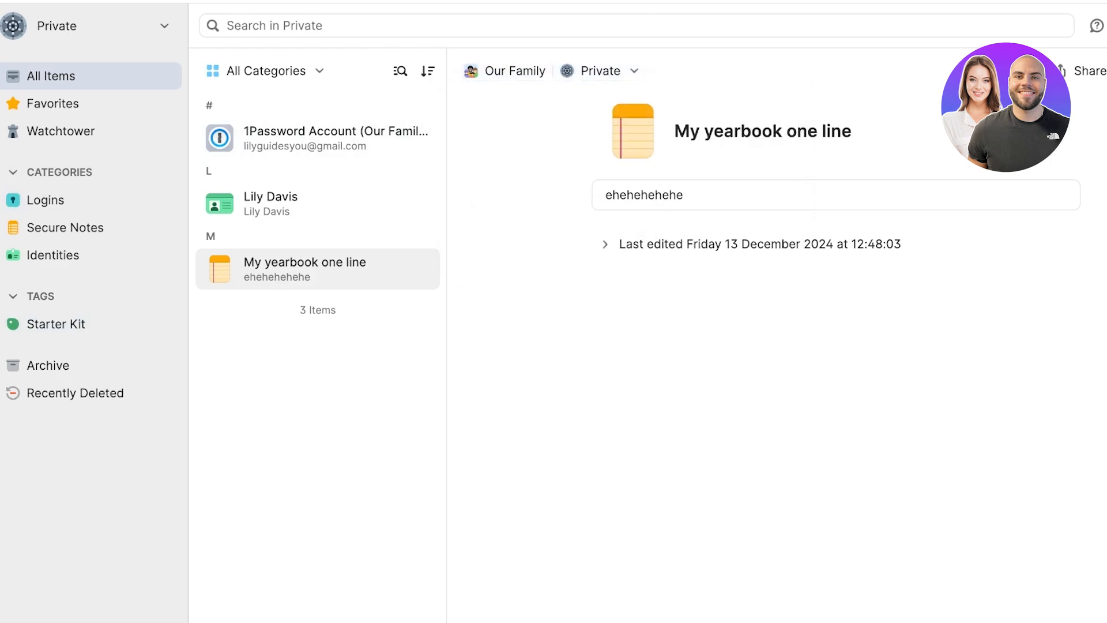
pyautogui.click(632, 70)
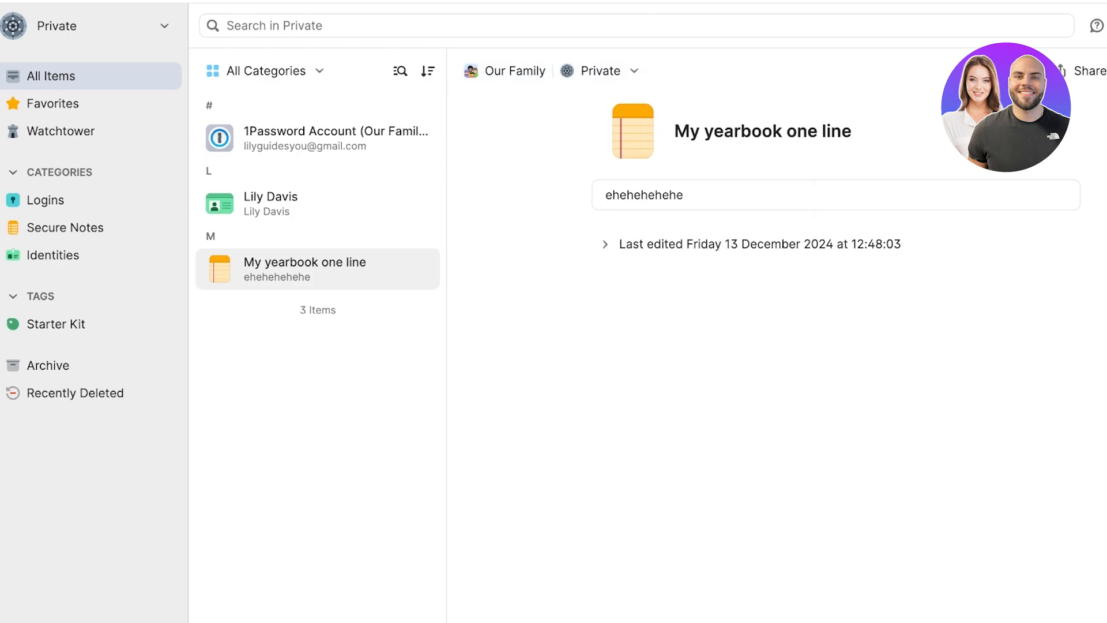
pyautogui.click(1095, 70)
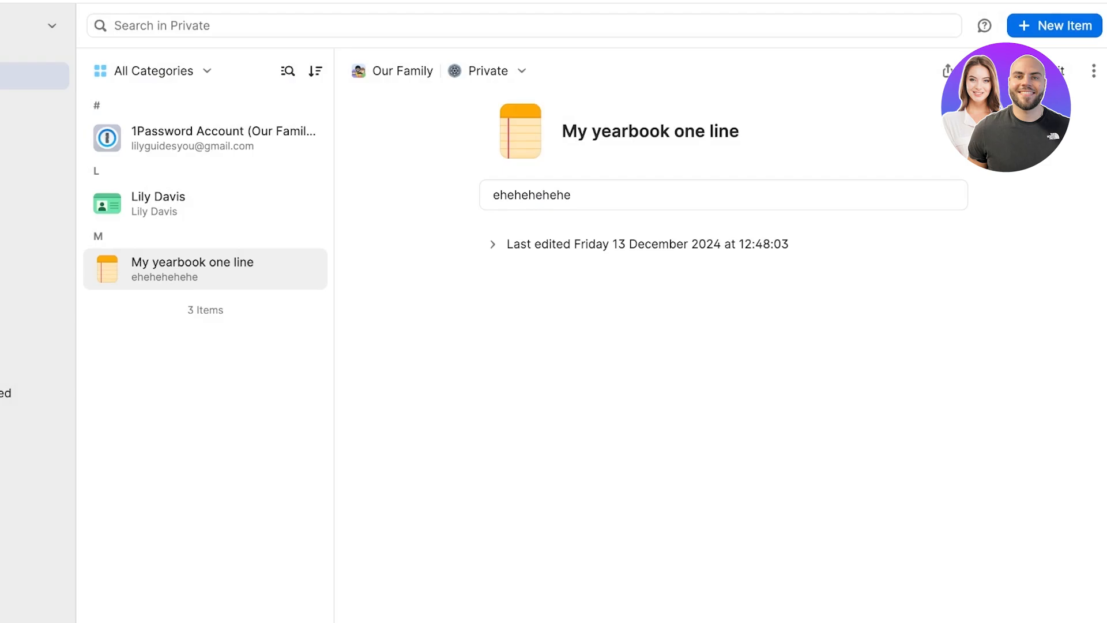
# Step: Set the note's share link to 'Can be viewed only 1 time', then dismiss the dialog
pyautogui.click(944, 71)
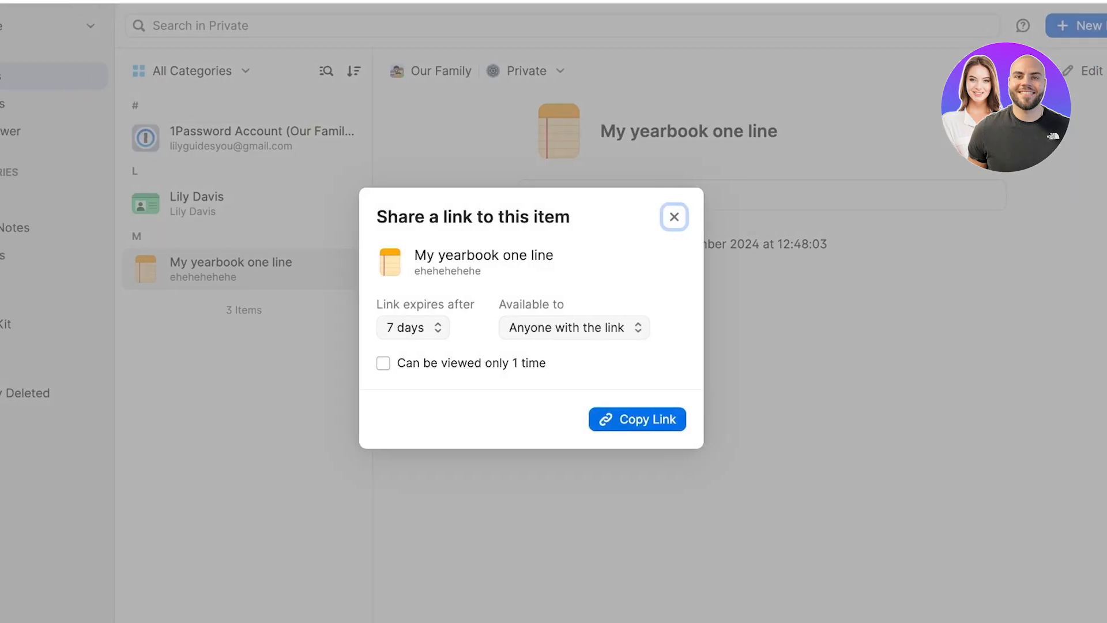
pyautogui.click(573, 326)
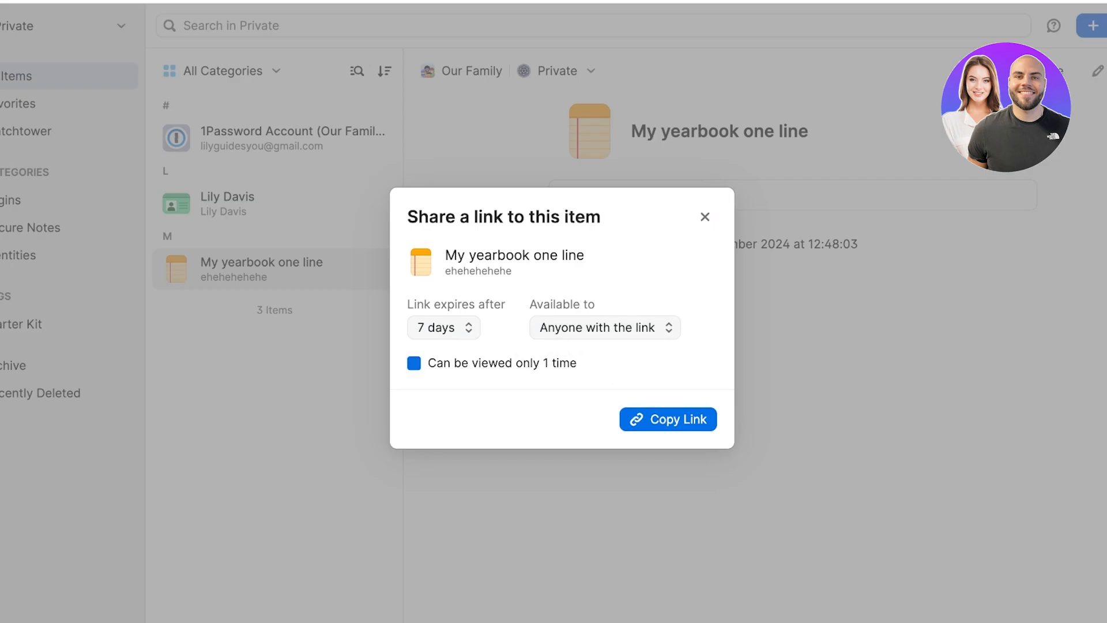
pyautogui.click(413, 363)
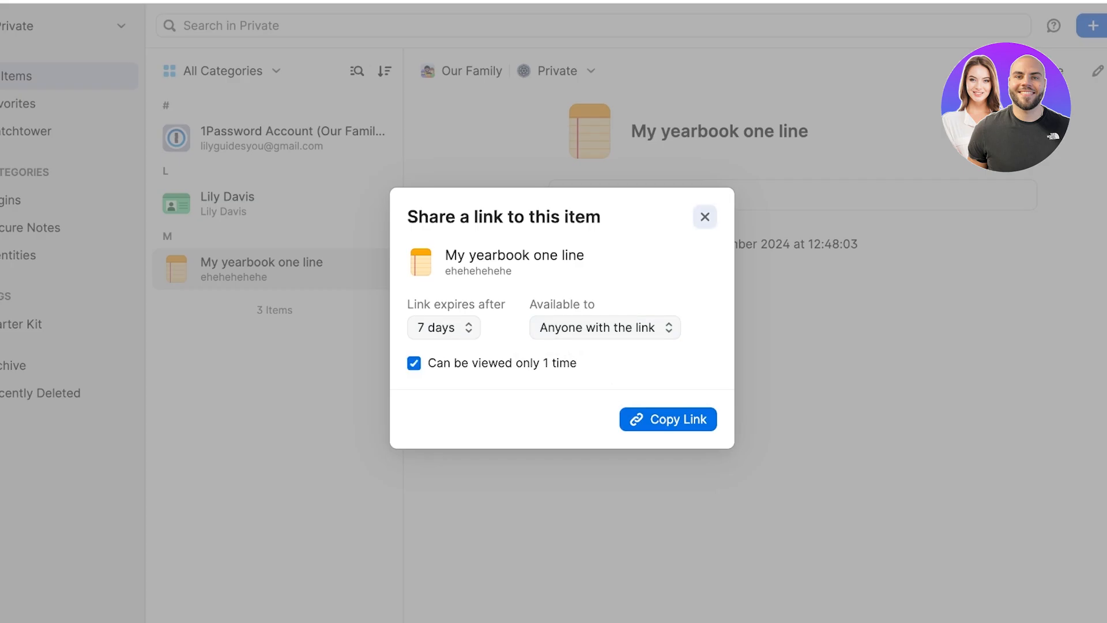
# Step: Edit the yearbook note and save it again unchanged
pyautogui.click(703, 217)
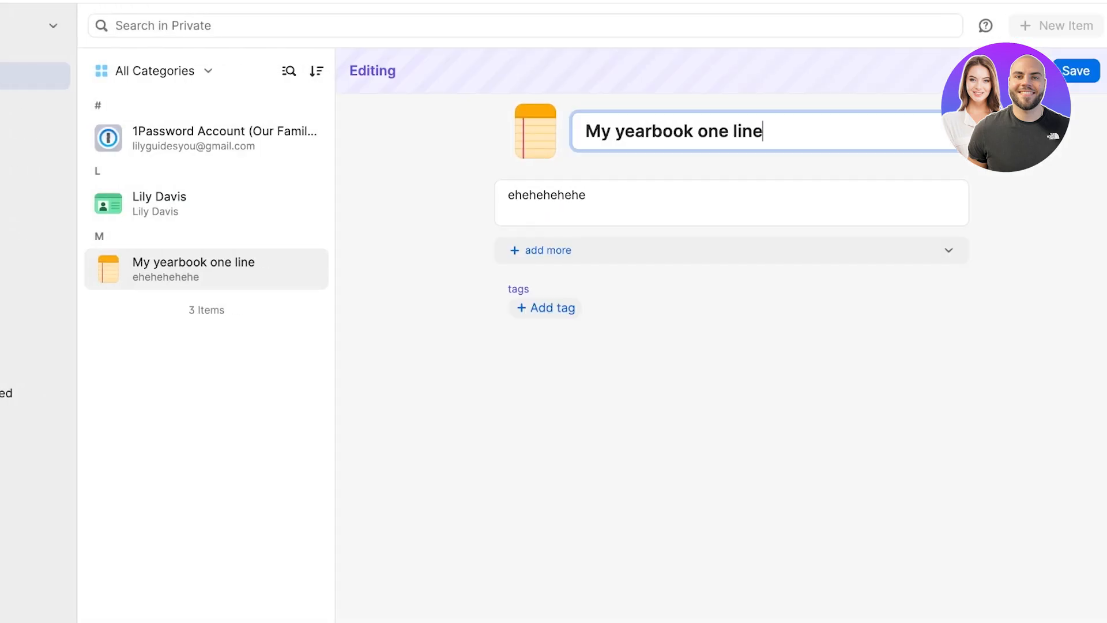
pyautogui.click(1076, 71)
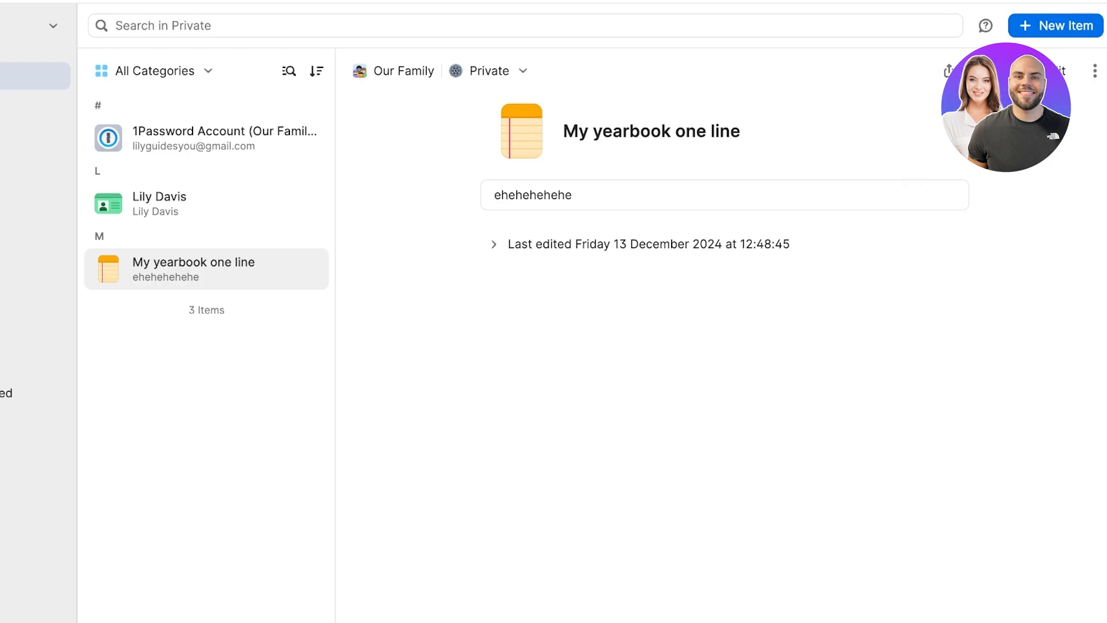
pyautogui.click(52, 25)
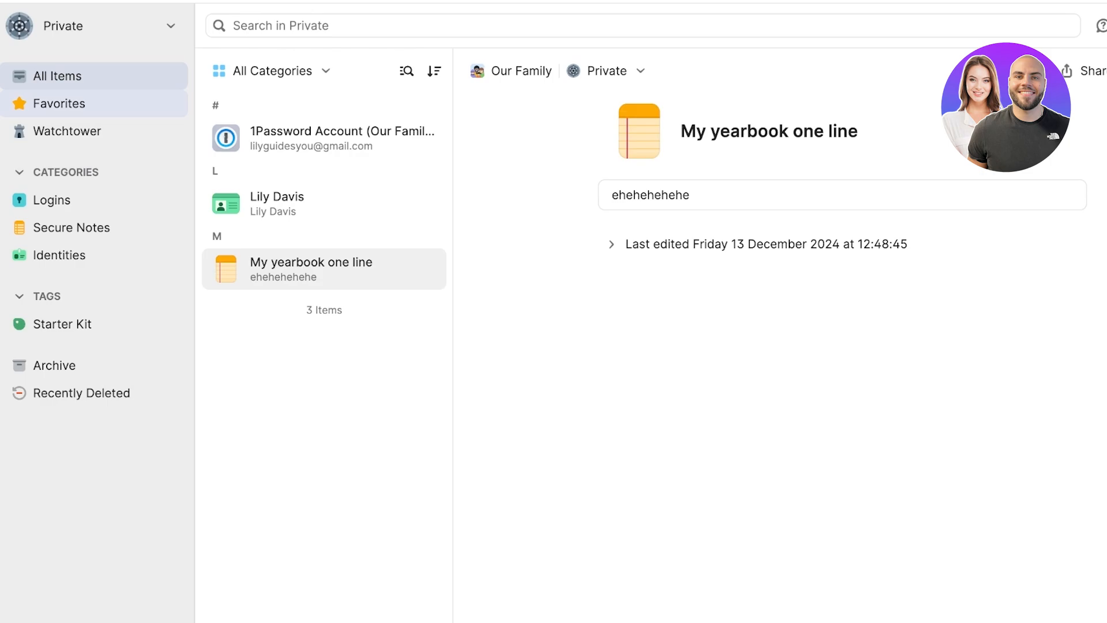
# Step: Browse the vault's Favorites, Watchtower security score and Logins views
pyautogui.click(59, 103)
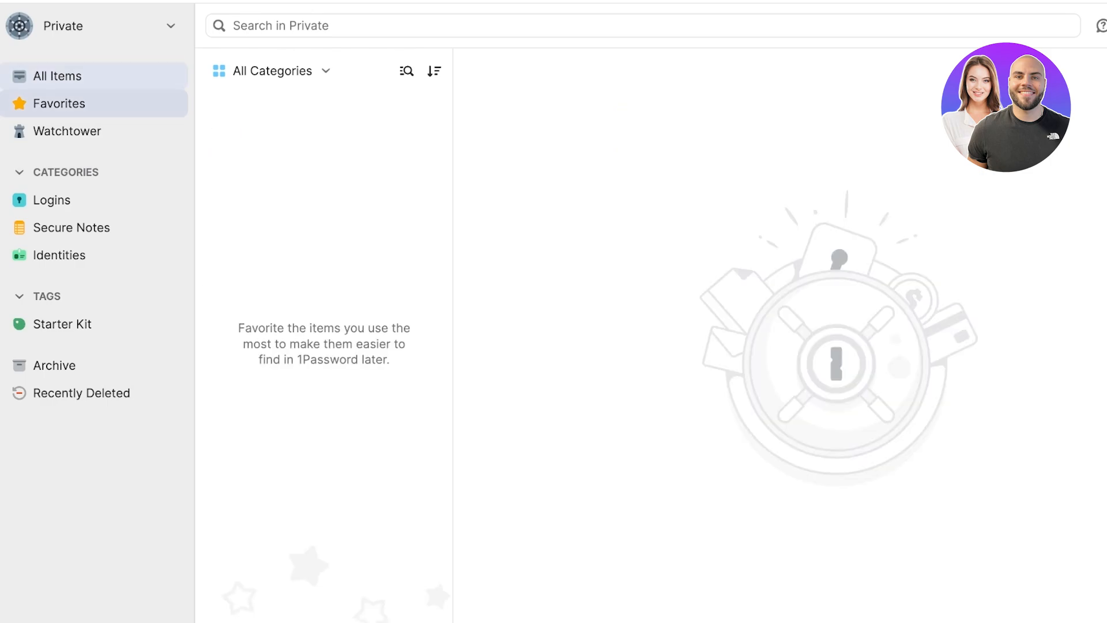
pyautogui.click(67, 131)
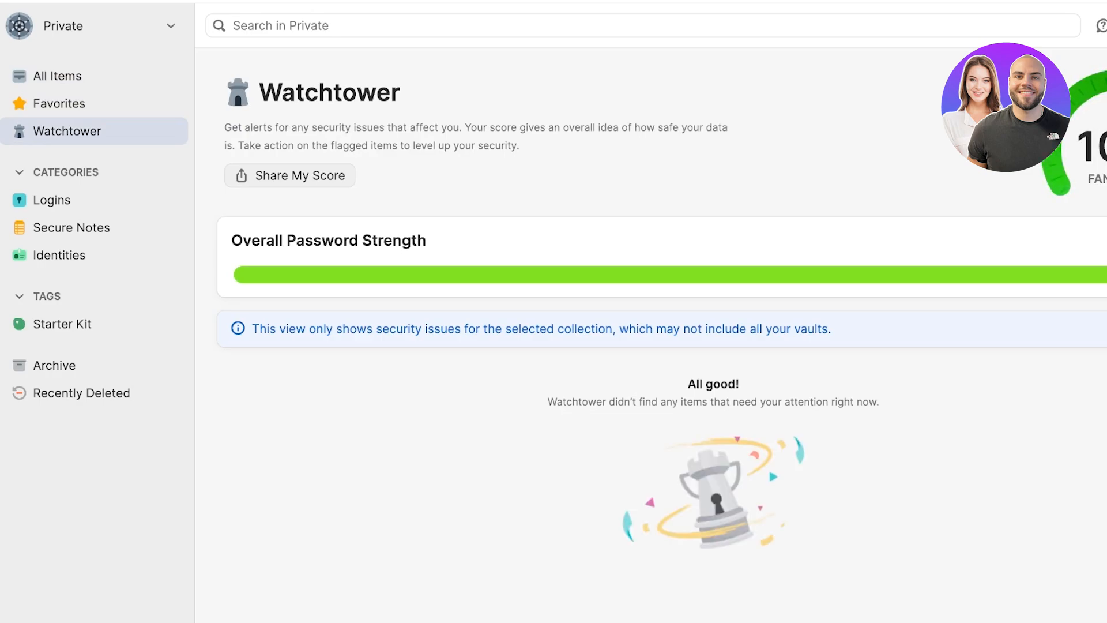
pyautogui.click(52, 200)
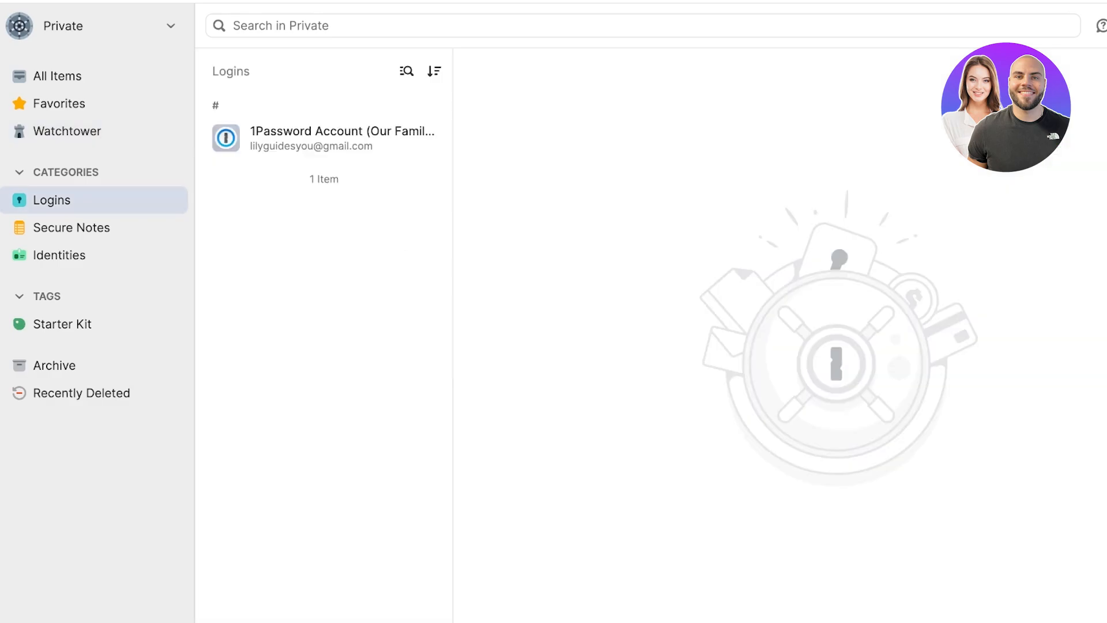
# Step: Browse the Secure Notes and Archive views, then leave for the Mailchimp log-in page
pyautogui.click(72, 227)
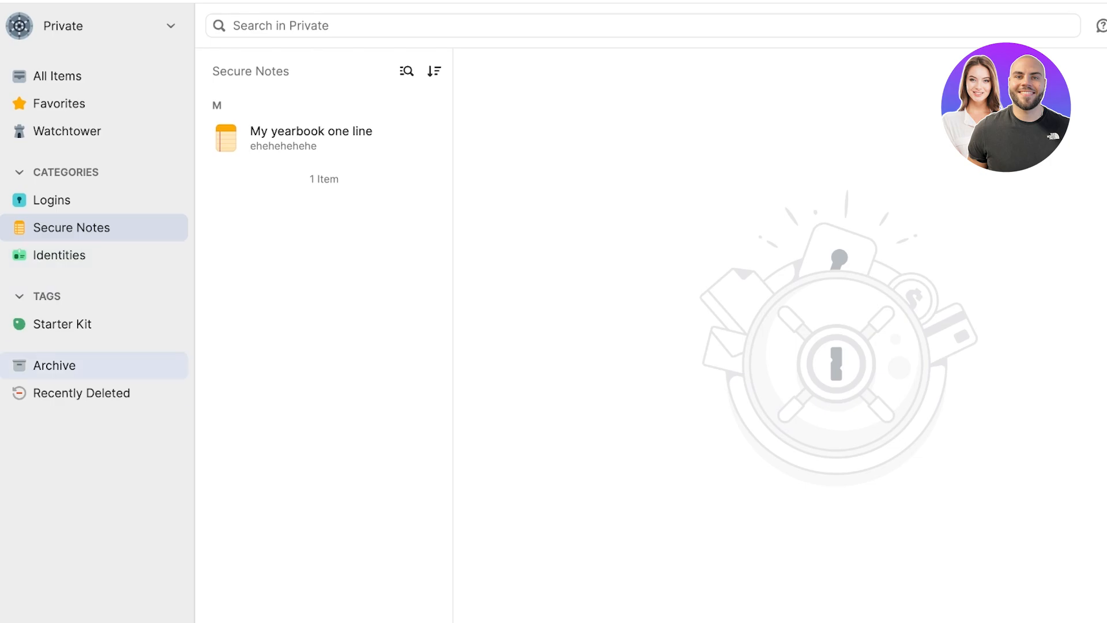
pyautogui.click(54, 365)
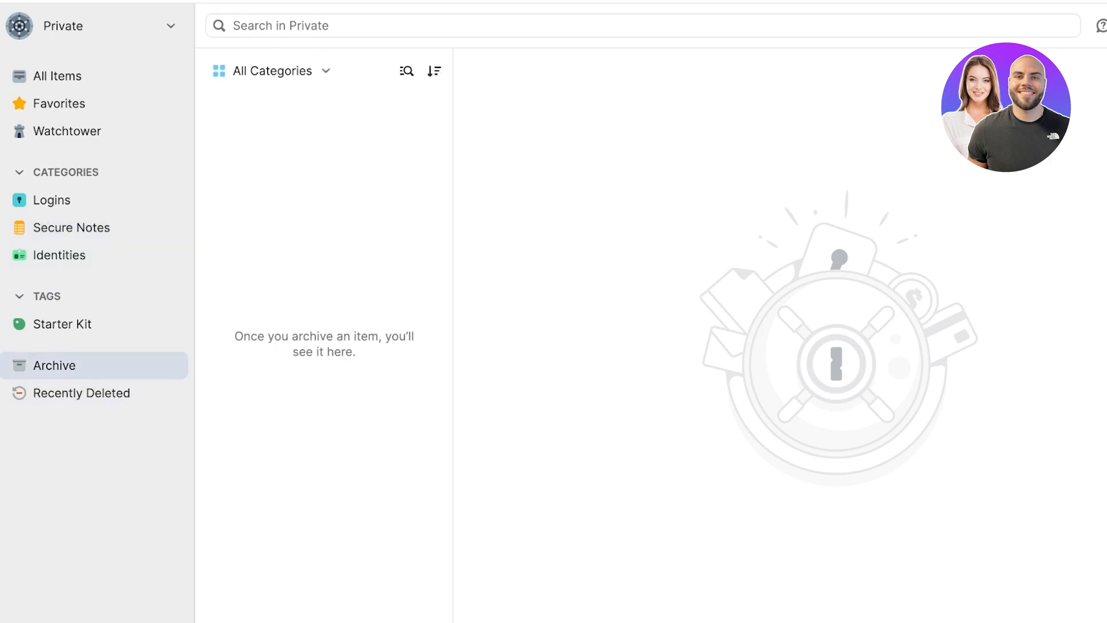
pyautogui.click(62, 76)
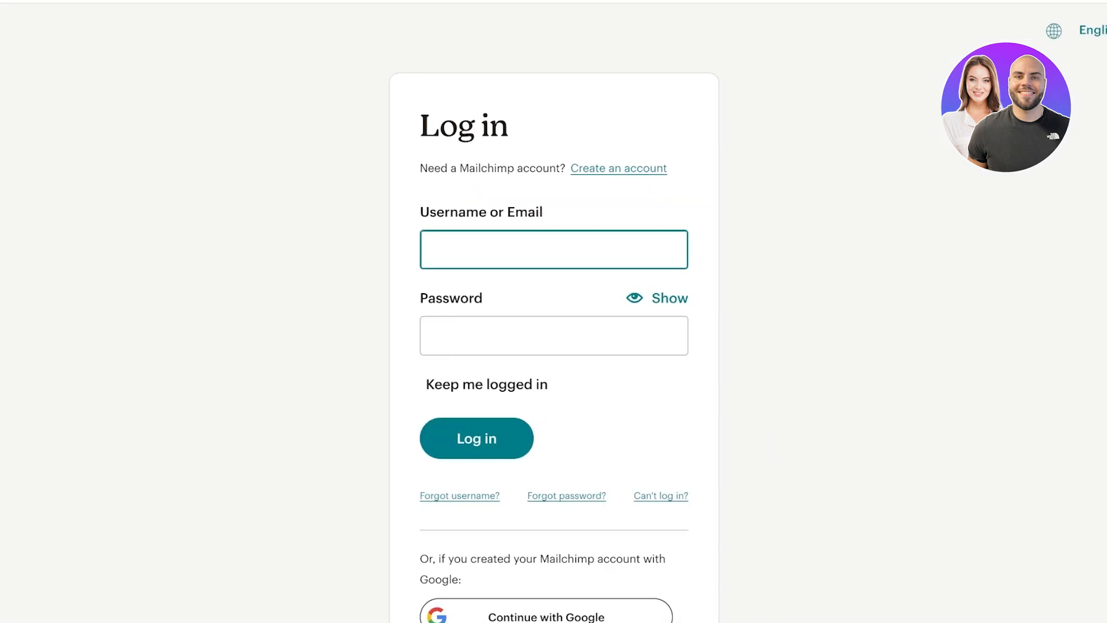
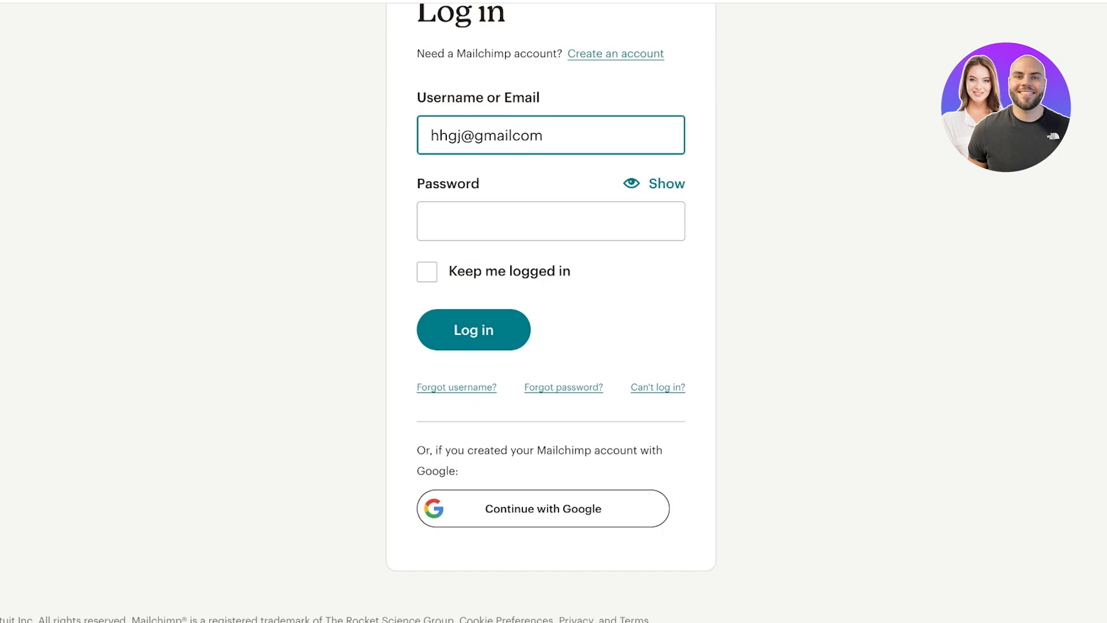
pyautogui.click(550, 220)
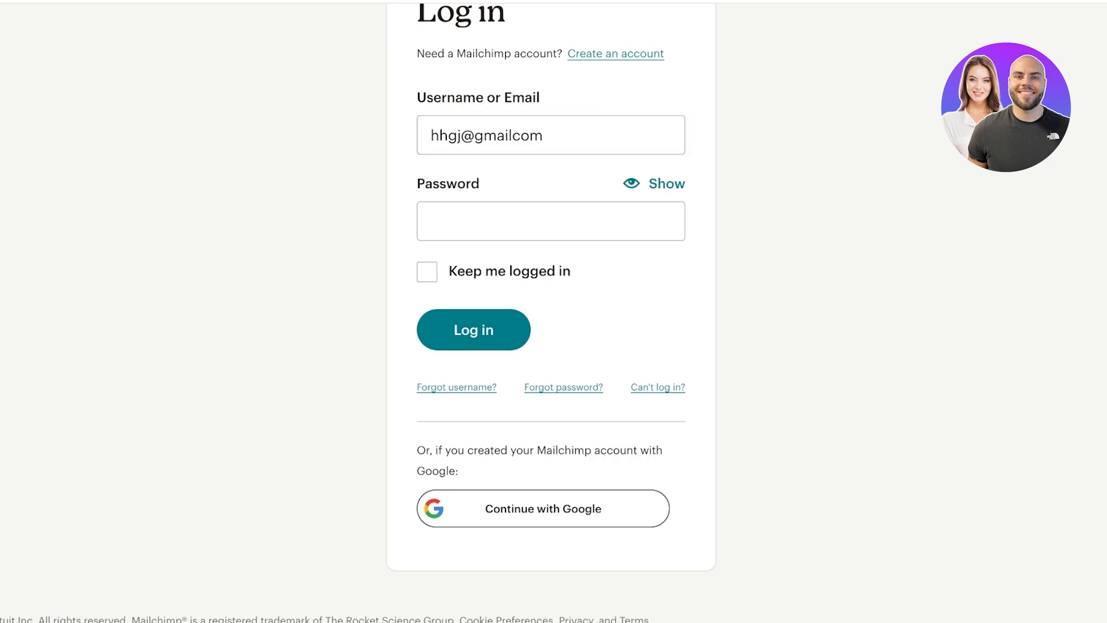
pyautogui.click(551, 135)
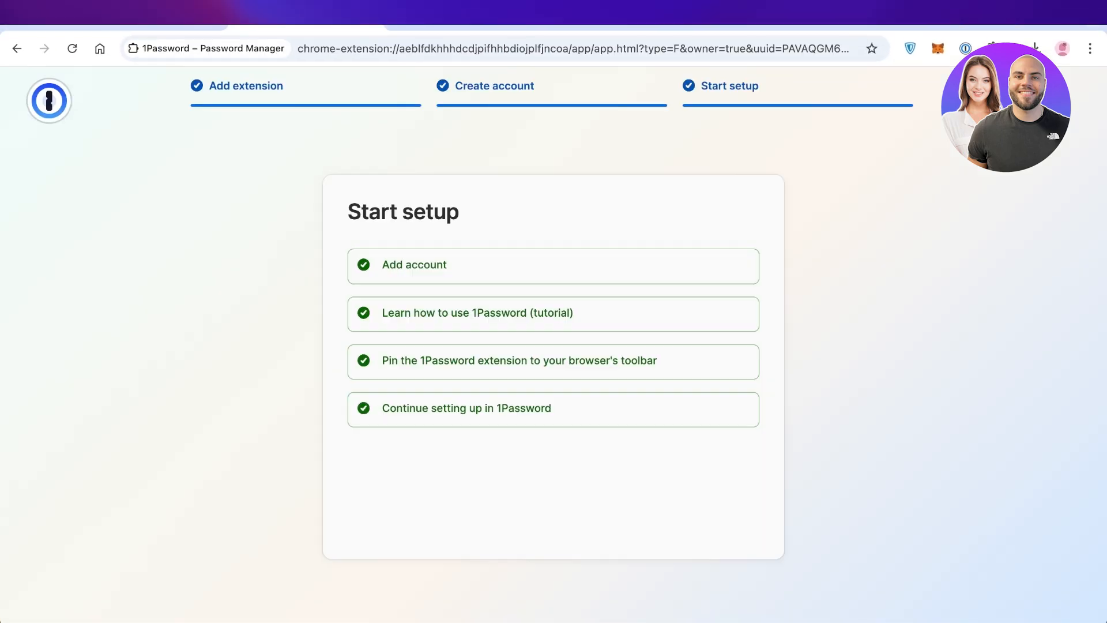
# Step: Continue setting up in 1Password to reach All Items listing the yearbook note
pyautogui.click(466, 407)
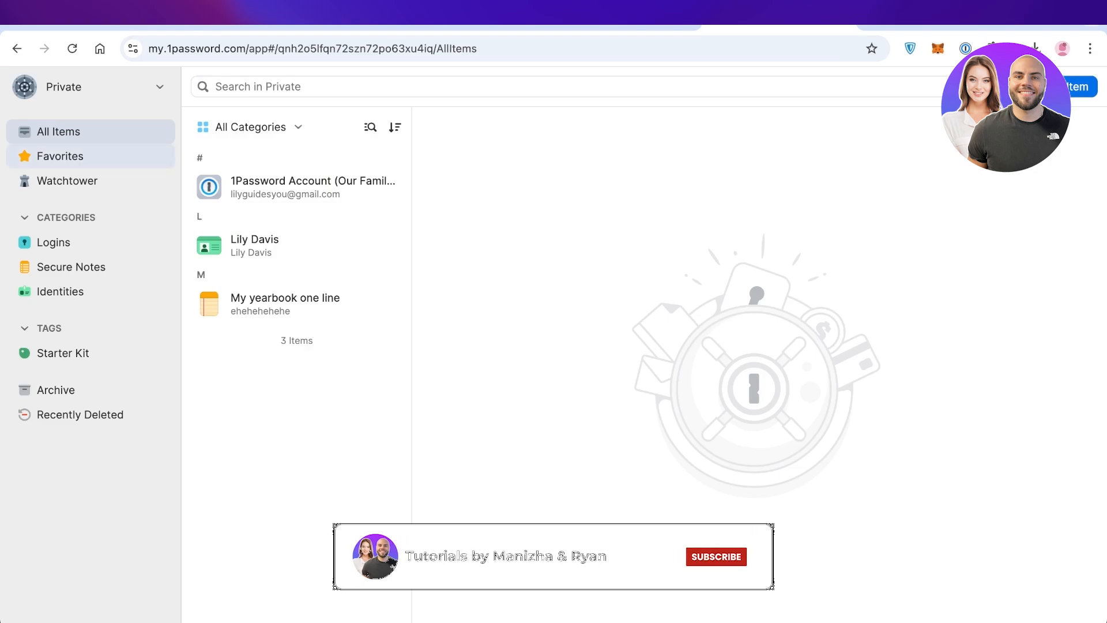
pyautogui.click(715, 556)
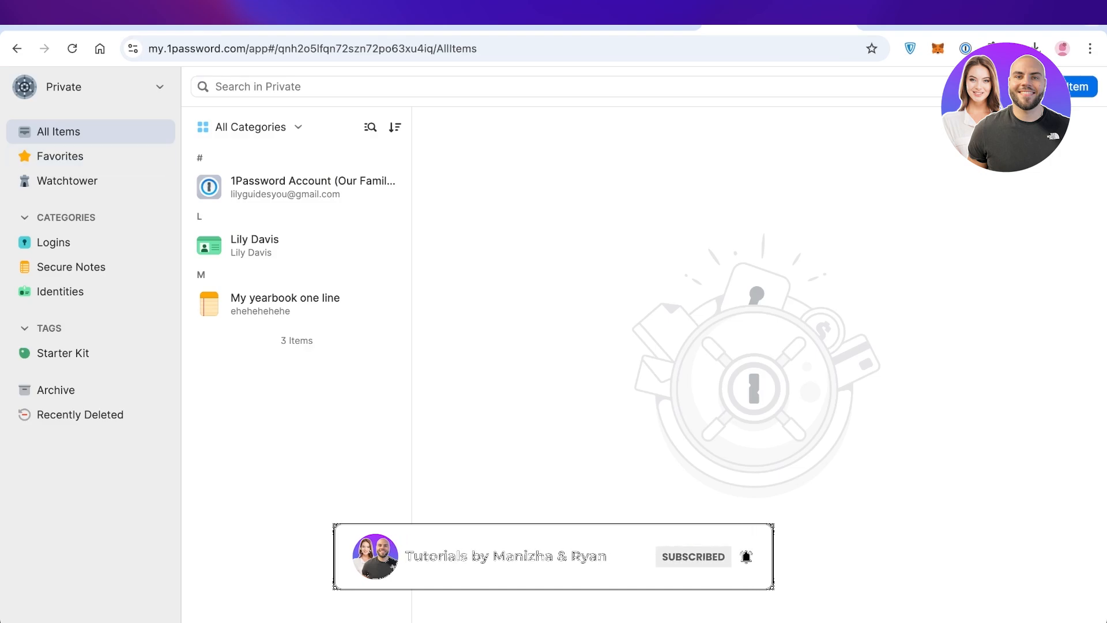